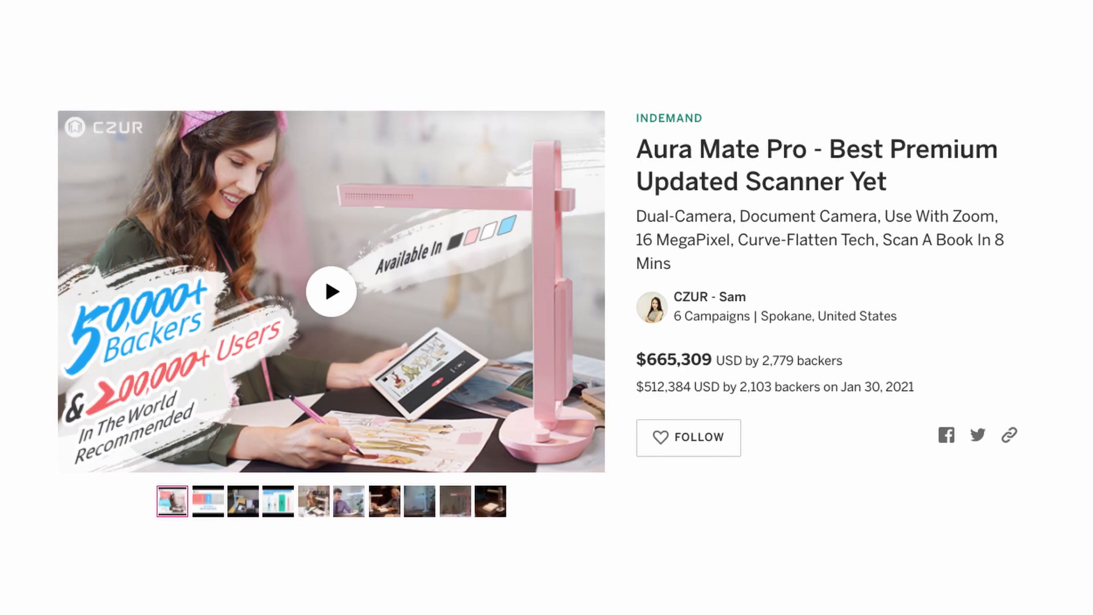
Capture the rental application page with the scanner and return to the file list
left_click(330, 293)
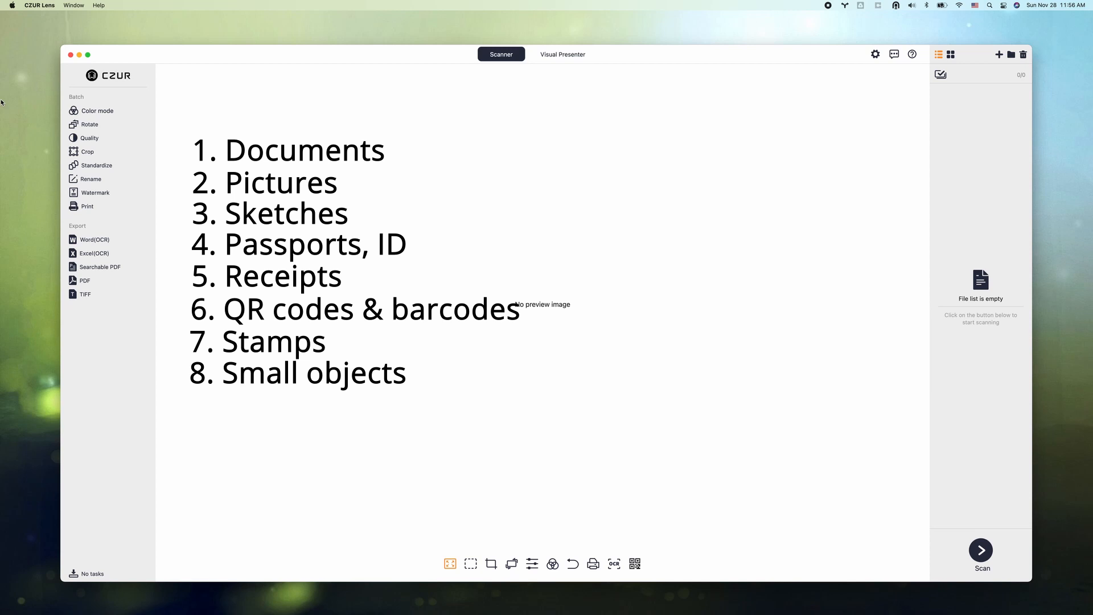
left_click(980, 549)
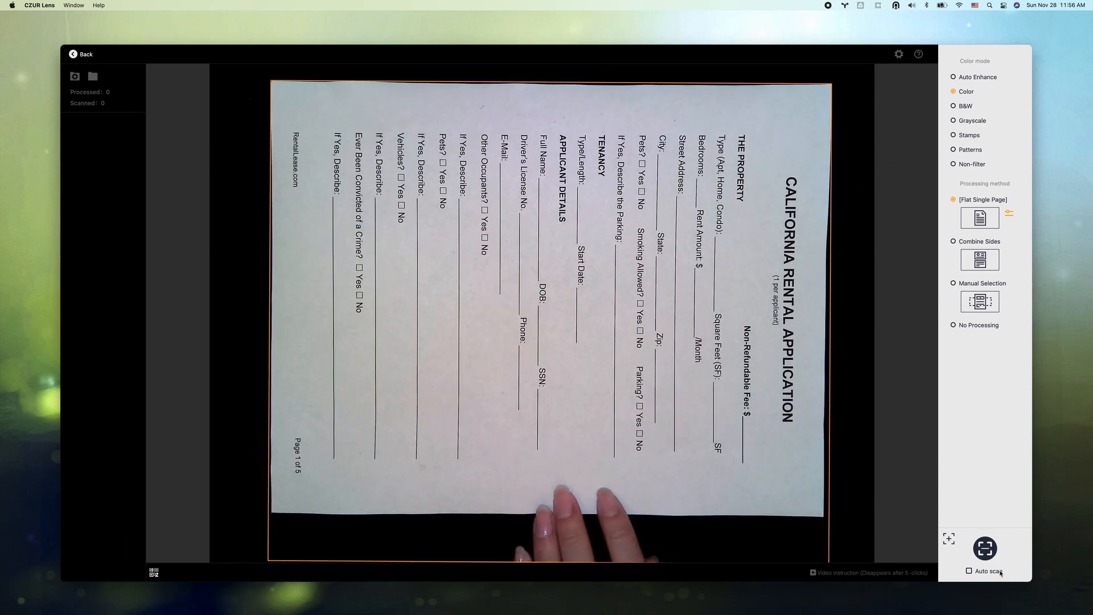
left_click(984, 547)
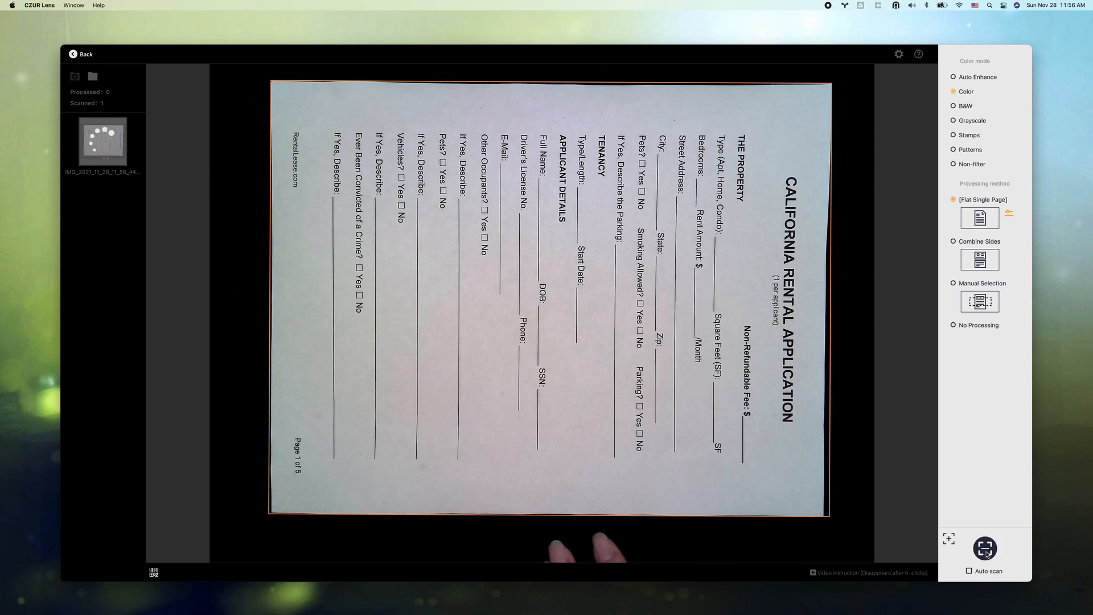
left_click(984, 548)
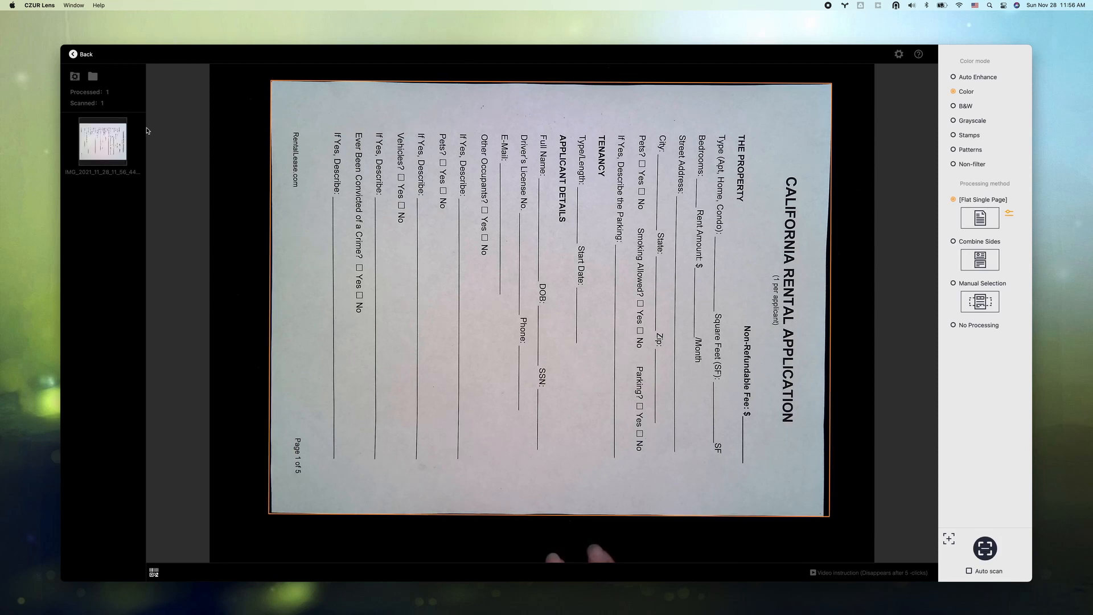
left_click(81, 53)
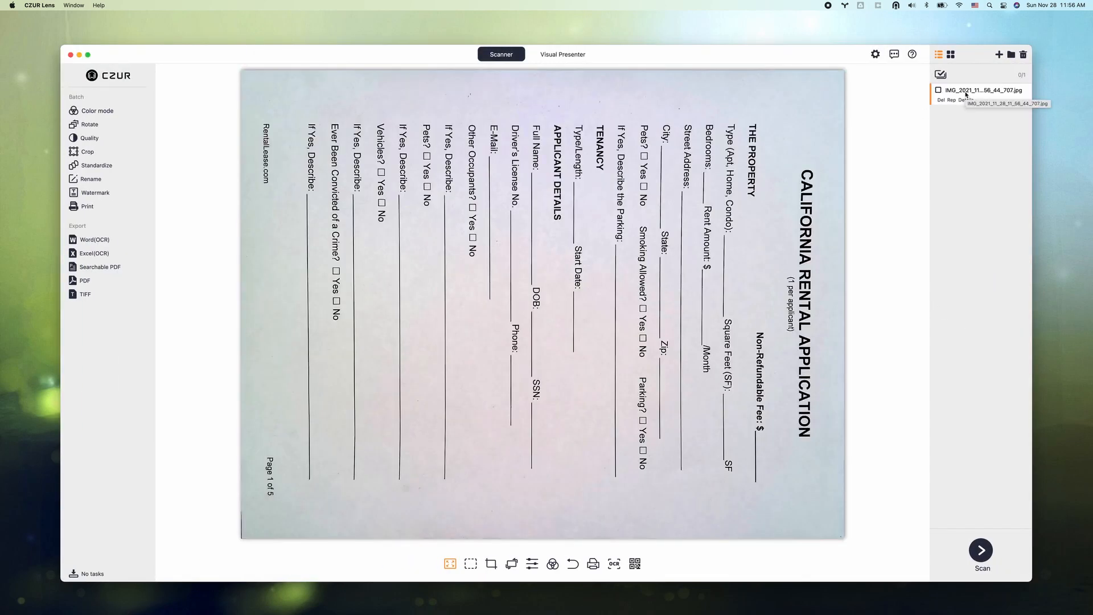
mouse_move(939, 126)
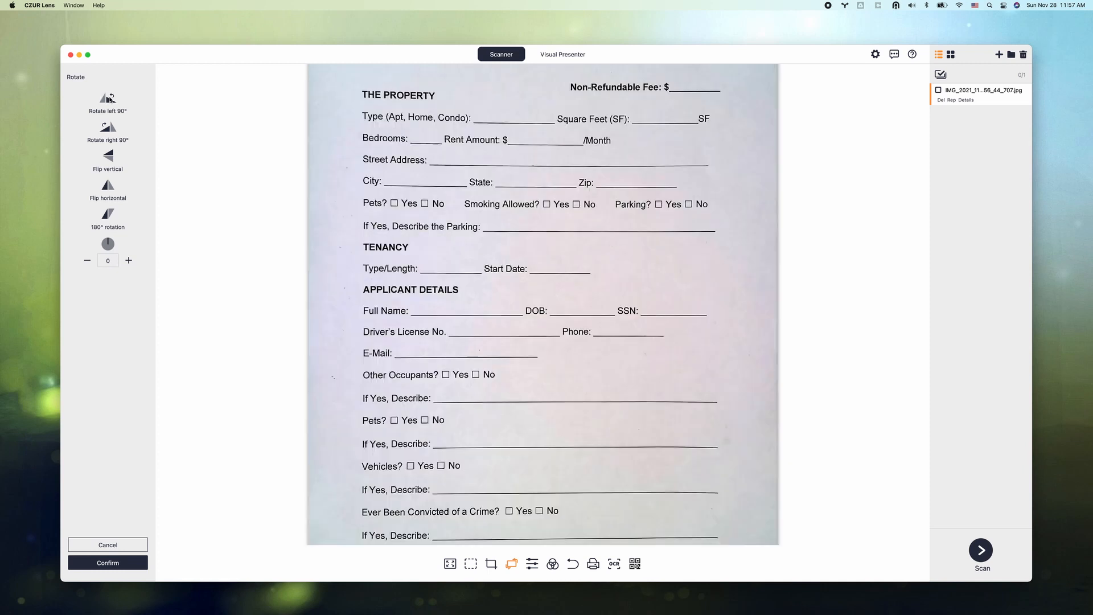
mouse_move(476, 178)
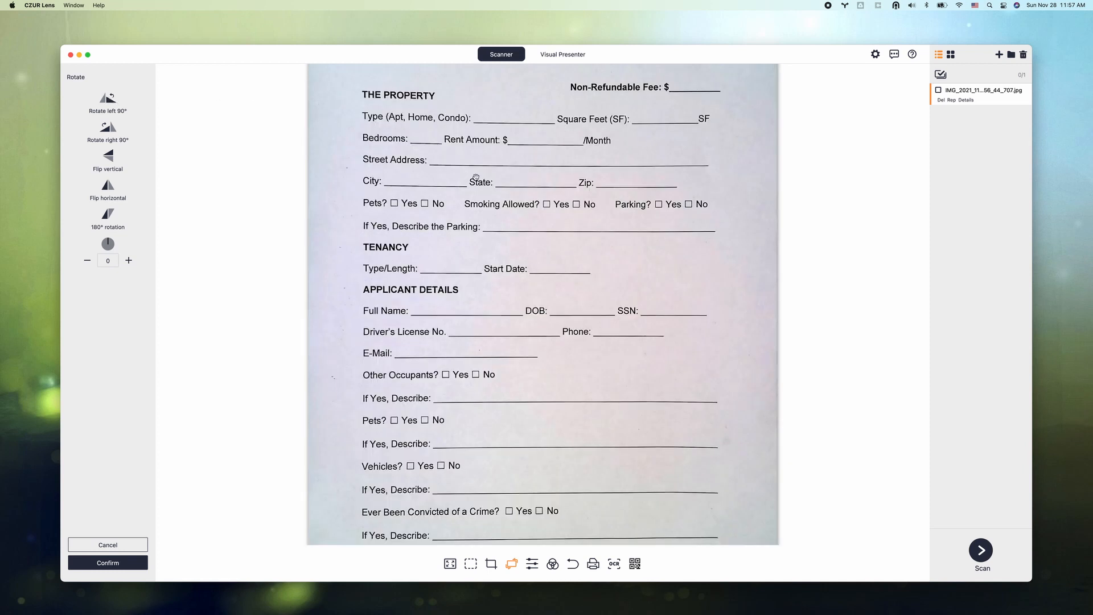
mouse_move(130, 569)
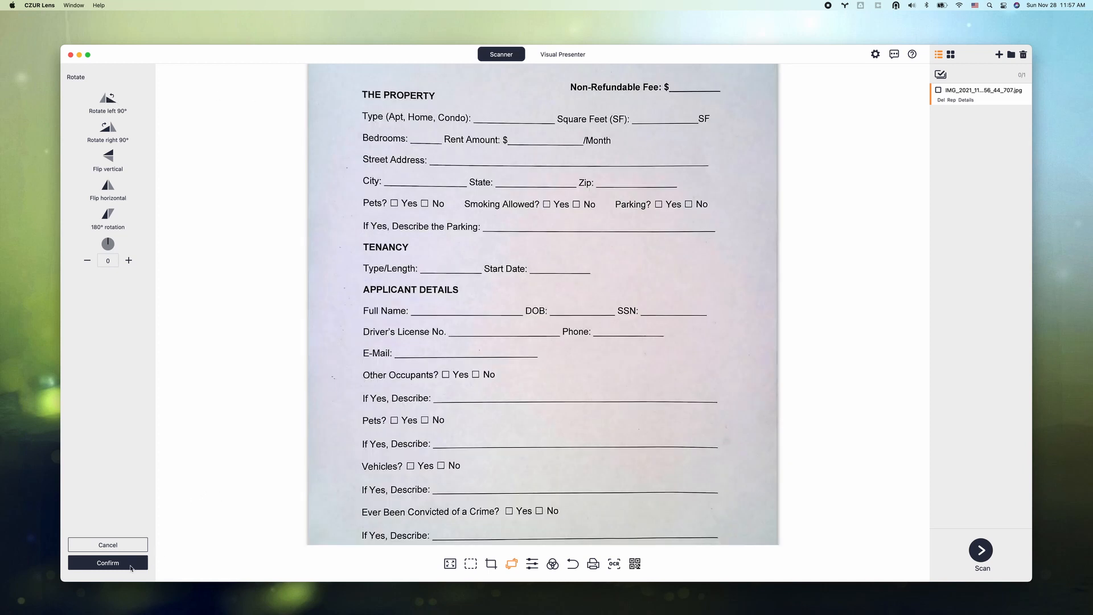
Rotate the rental application scan 90° and confirm so it reads upright
left_click(107, 563)
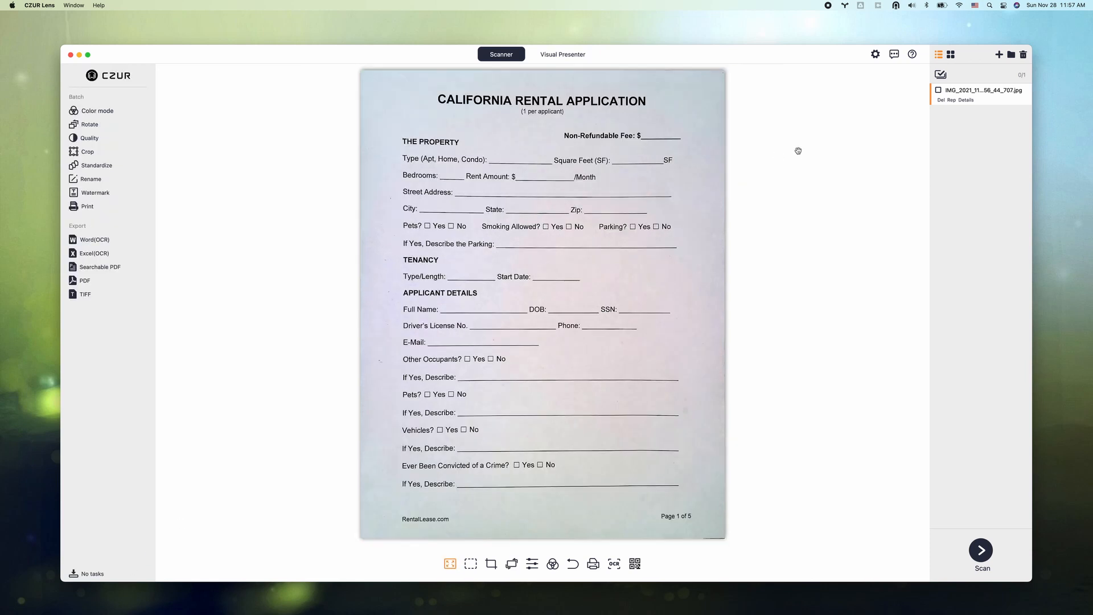
mouse_move(737, 182)
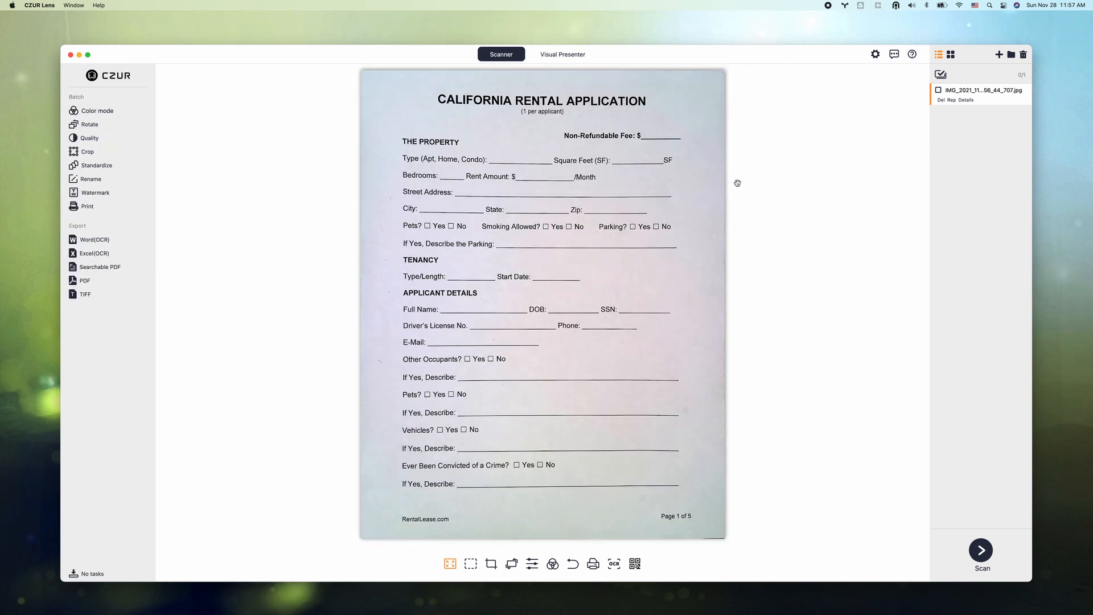
mouse_move(968, 99)
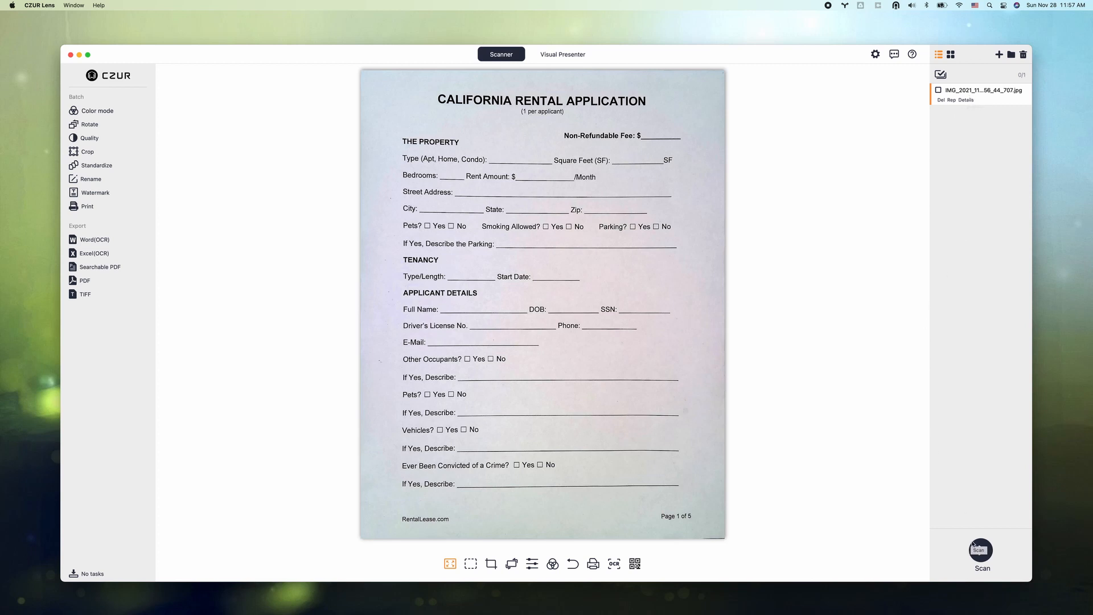
Capture the monster sketch as a second image and view it in the file list
left_click(980, 550)
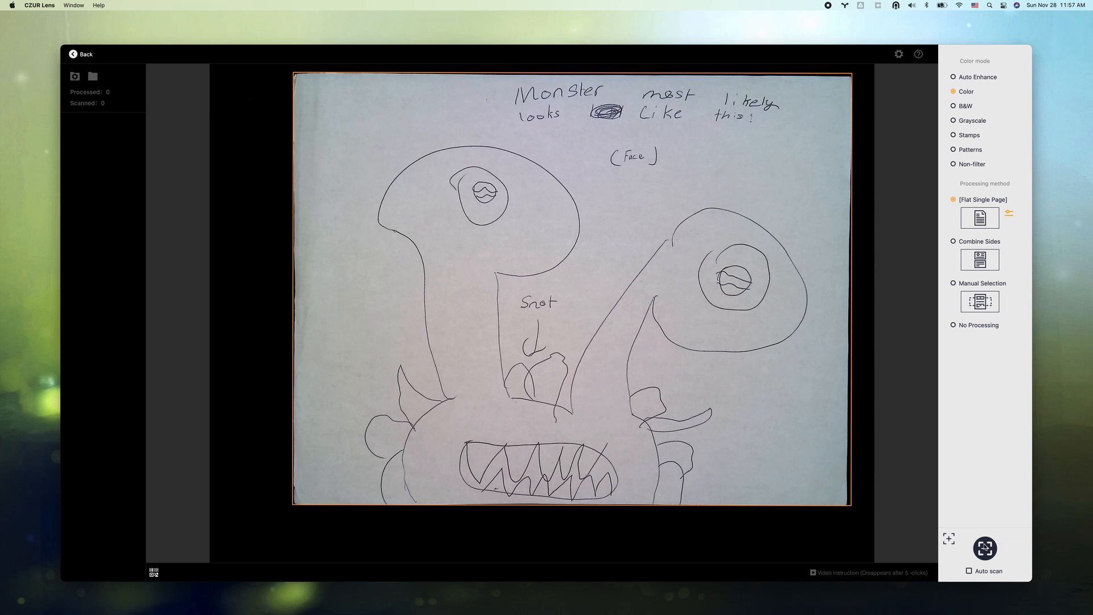
mouse_move(970, 554)
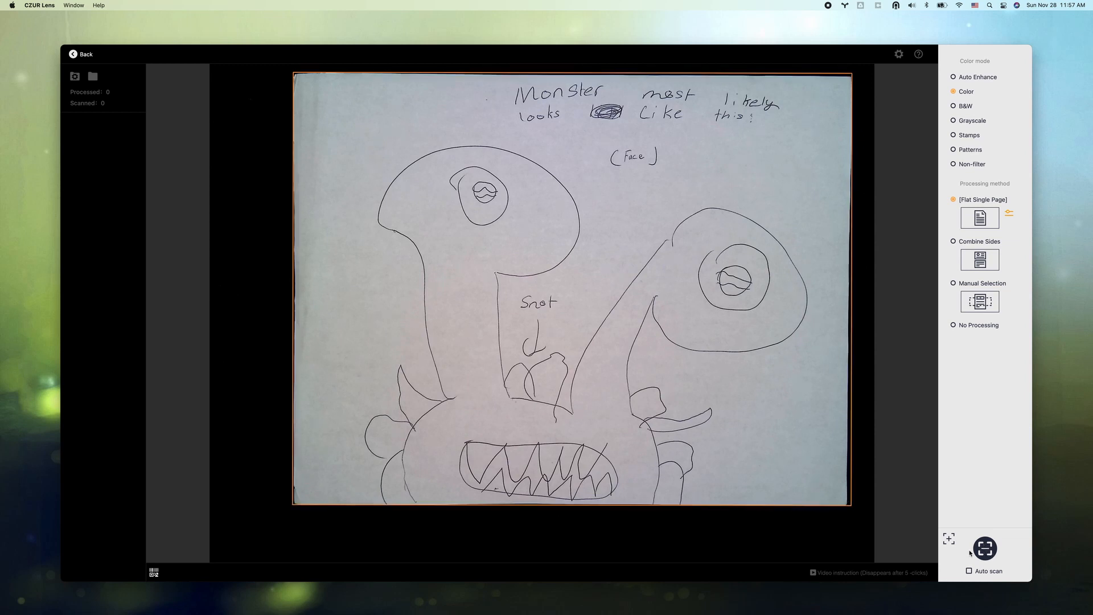
mouse_move(949, 539)
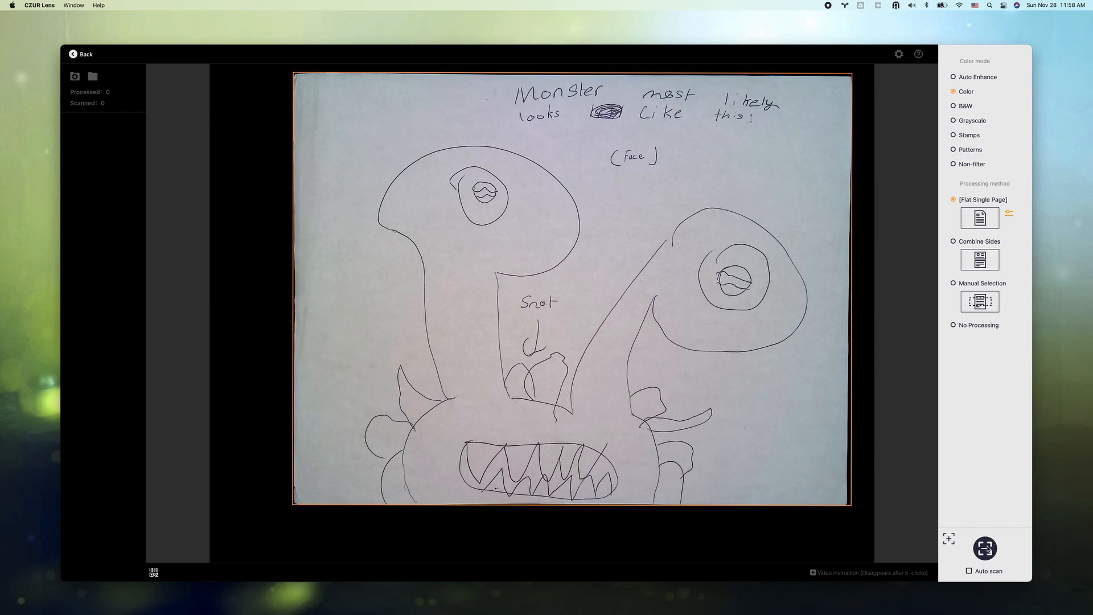
left_click(984, 548)
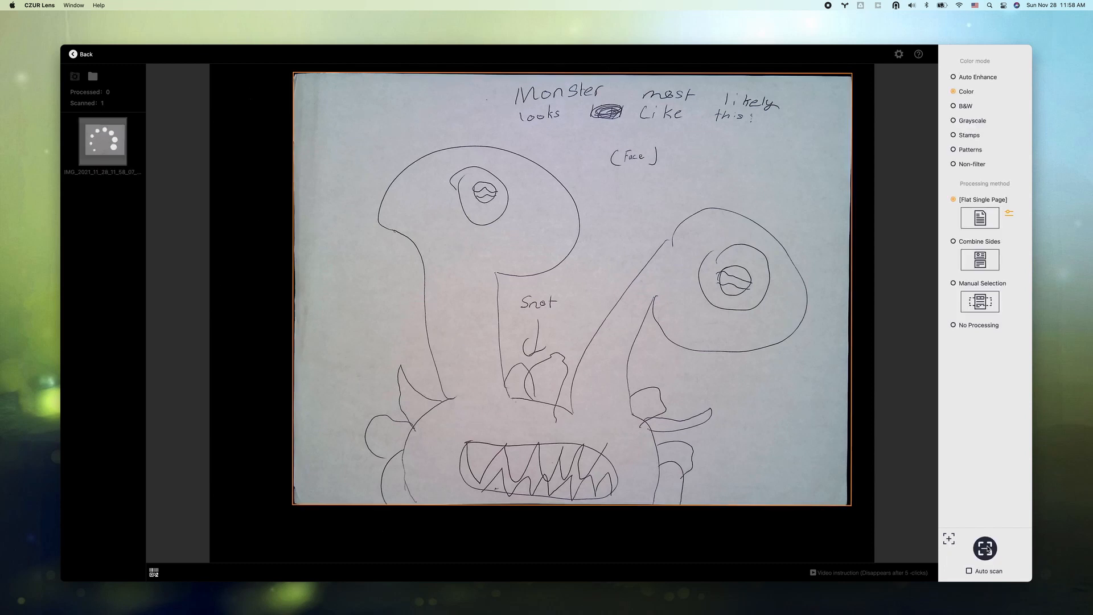
left_click(985, 548)
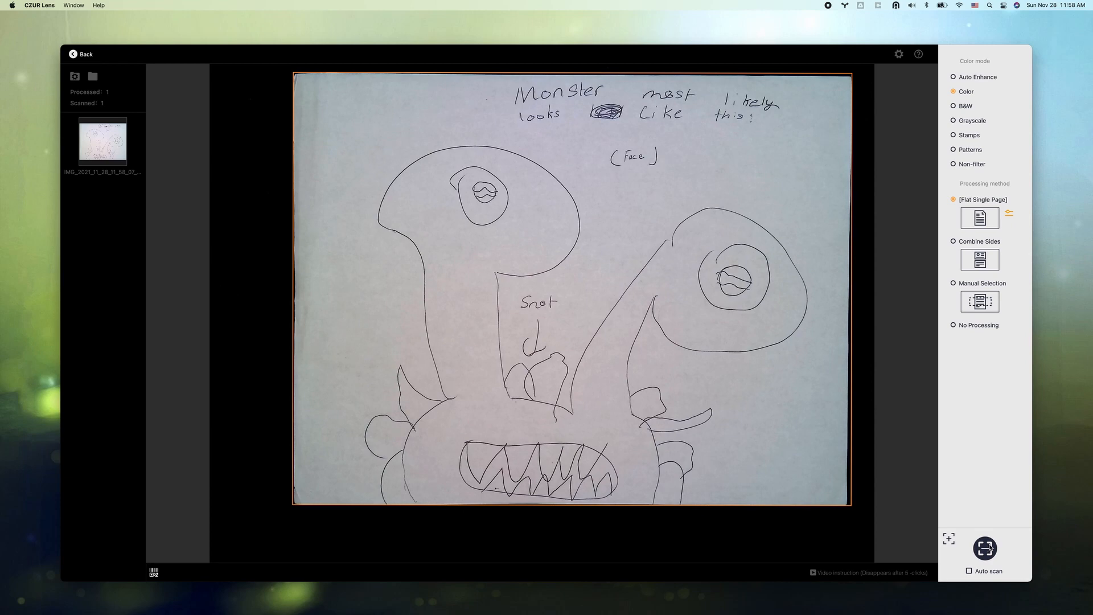
mouse_move(160, 130)
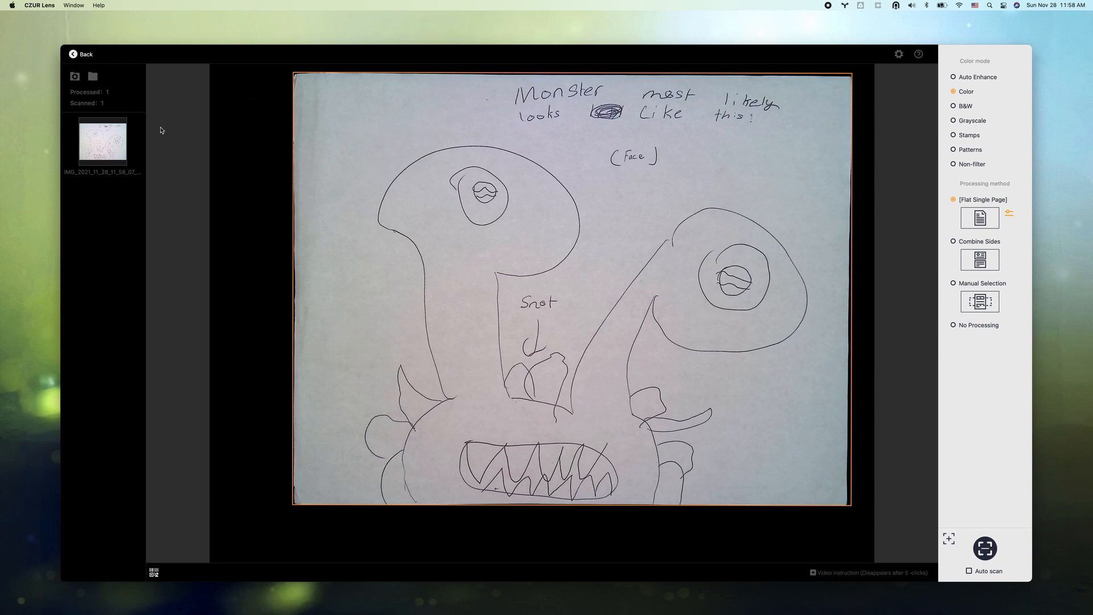
left_click(81, 55)
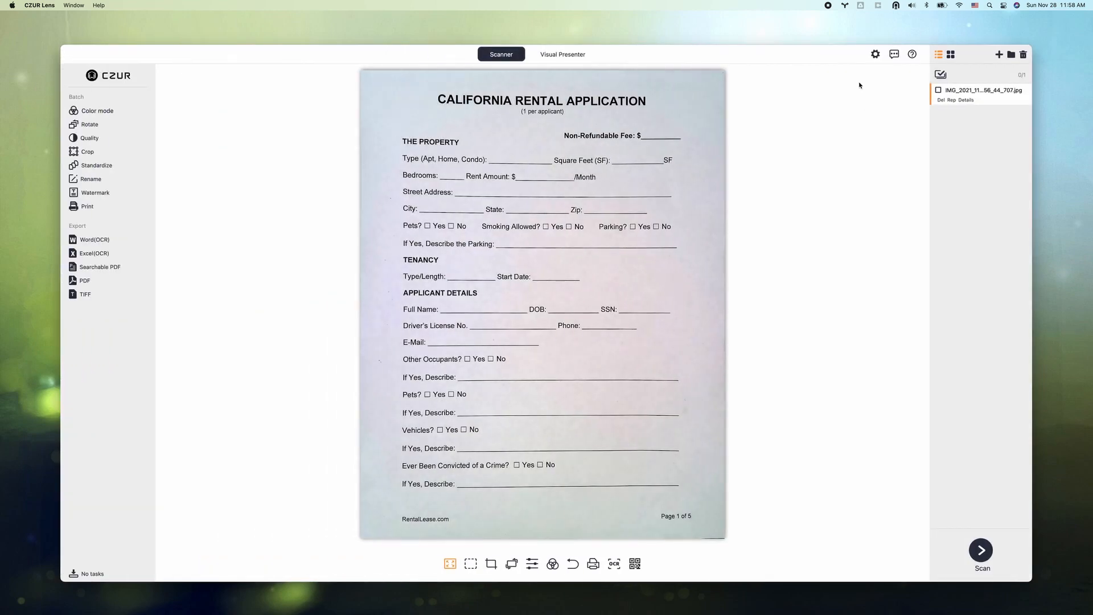
left_click(981, 555)
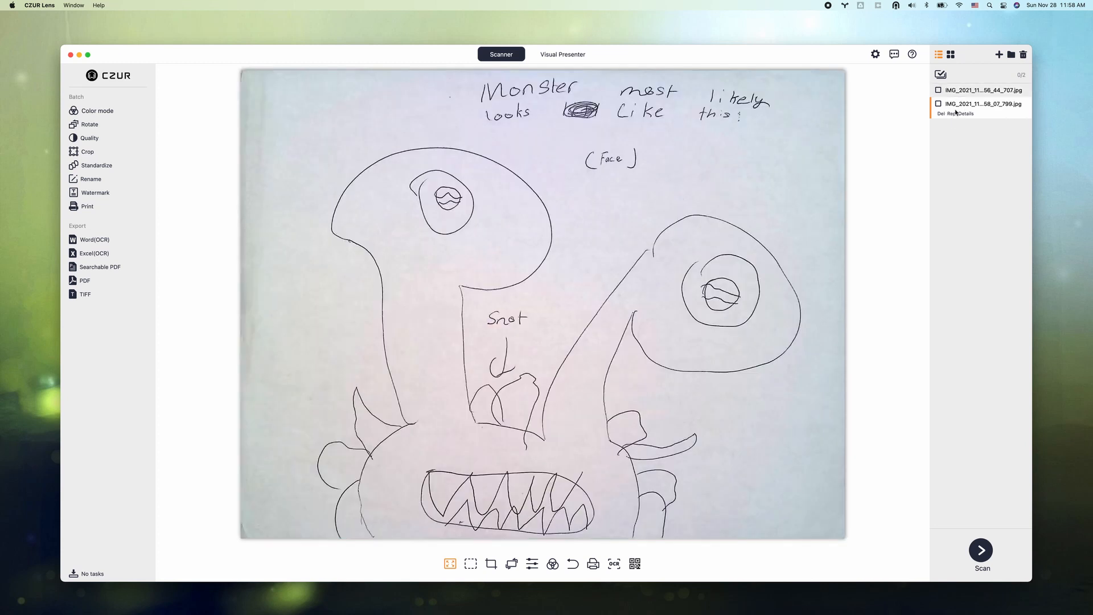
mouse_move(760, 207)
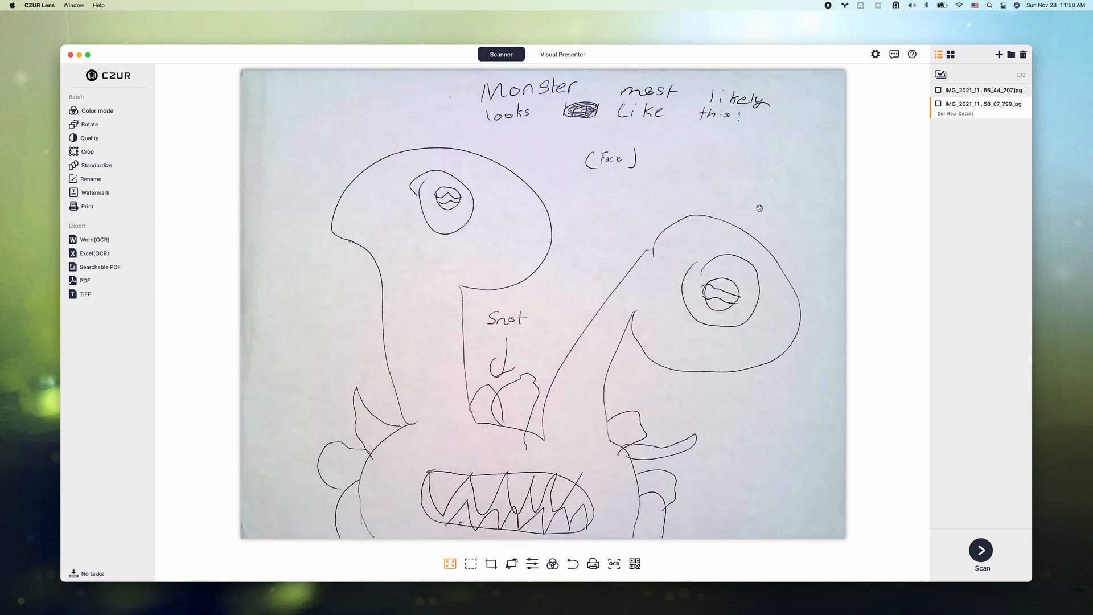
Capture the Sonoma Market and baker & cook receipts as two separate images
left_click(981, 551)
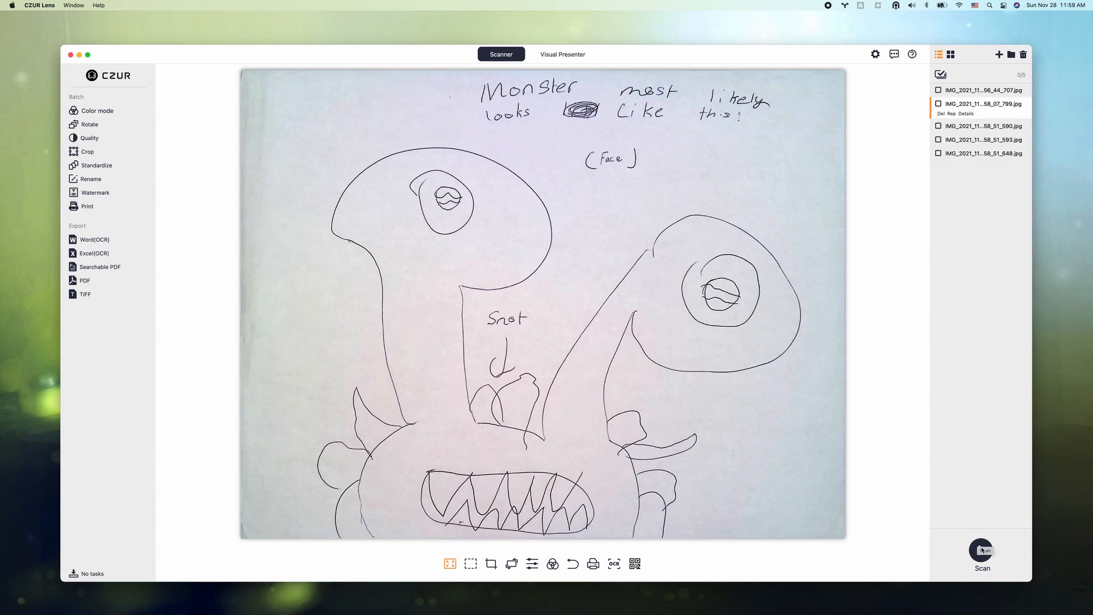
left_click(981, 549)
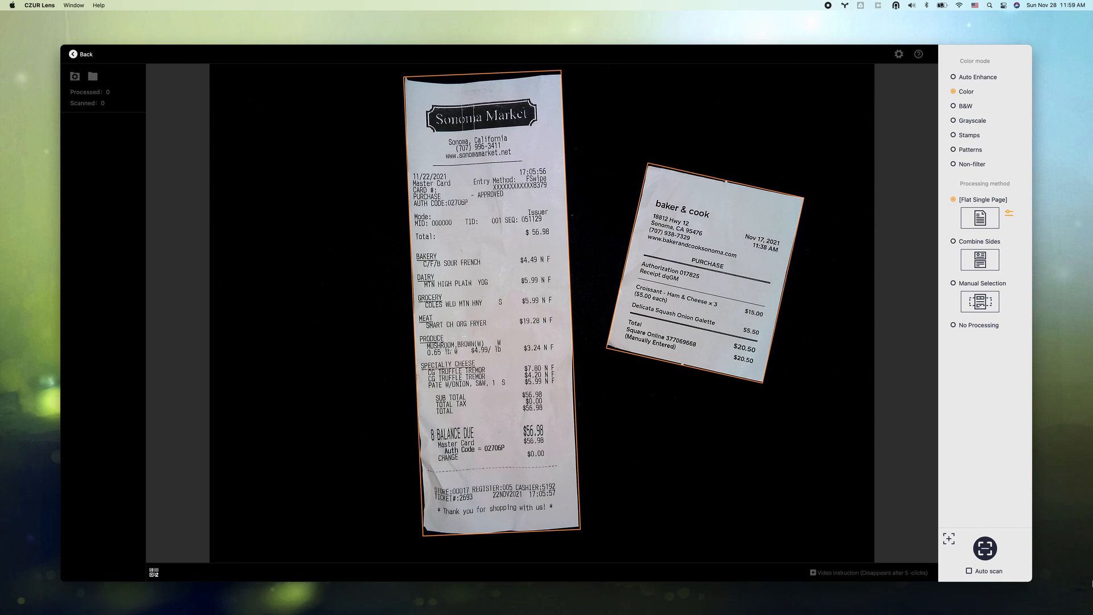
left_click(985, 548)
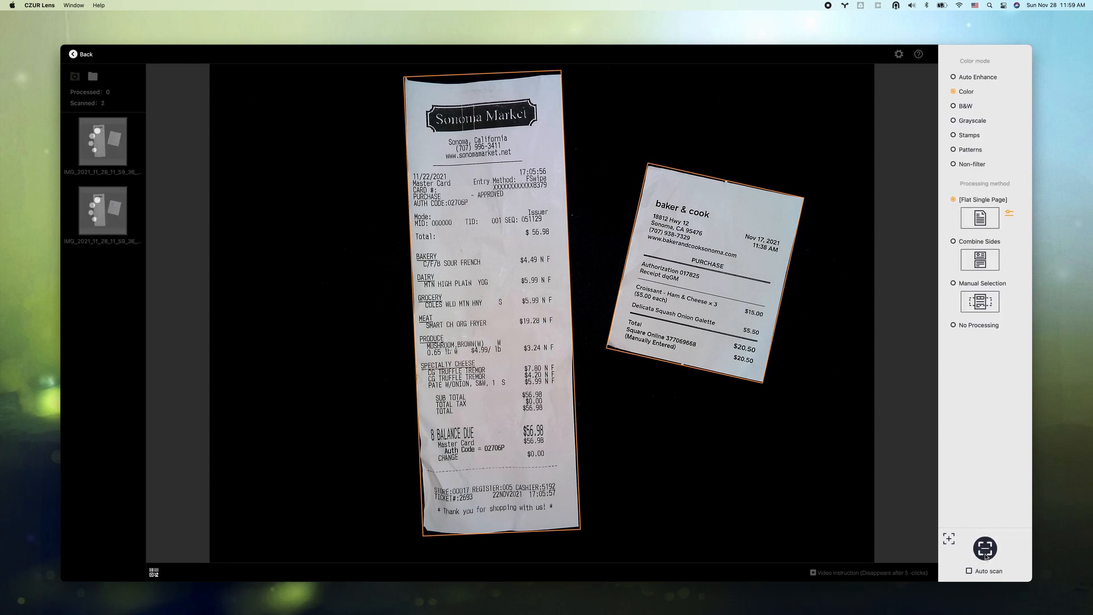
left_click(984, 549)
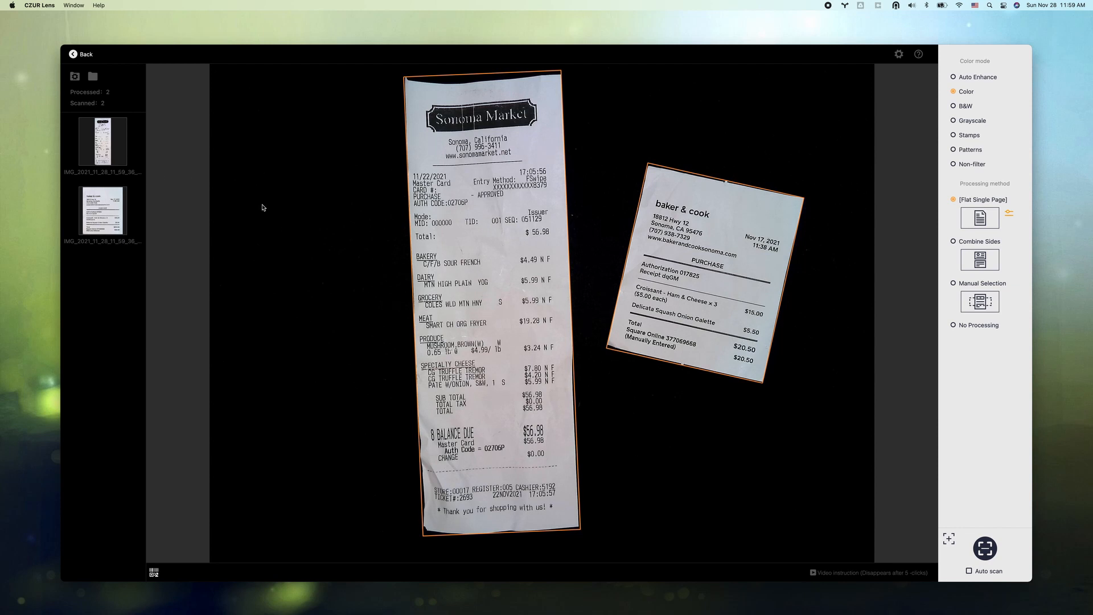
mouse_move(112, 223)
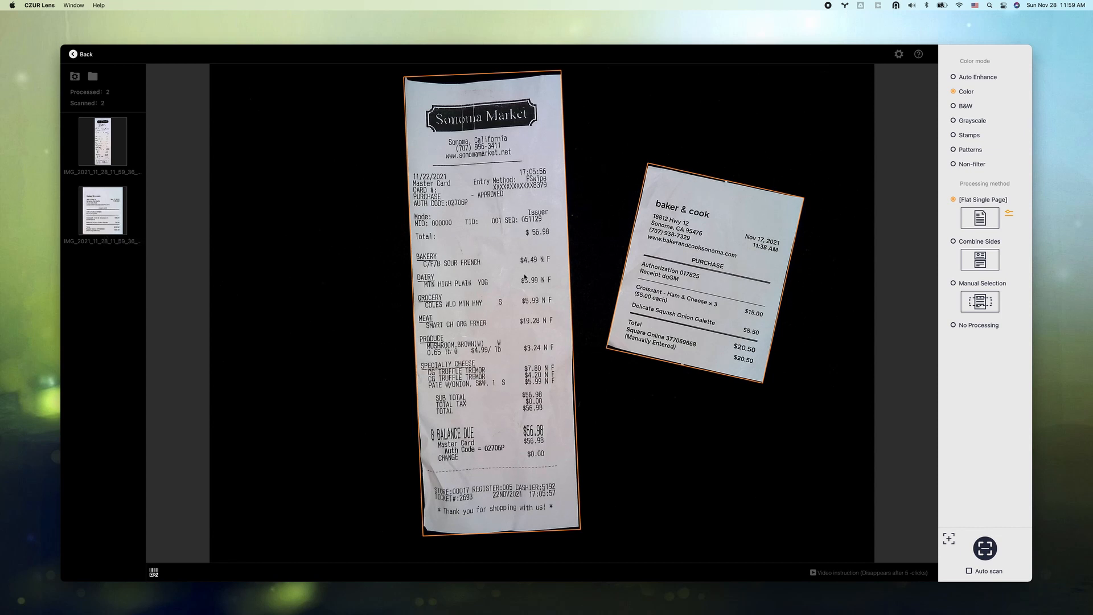
mouse_move(101, 144)
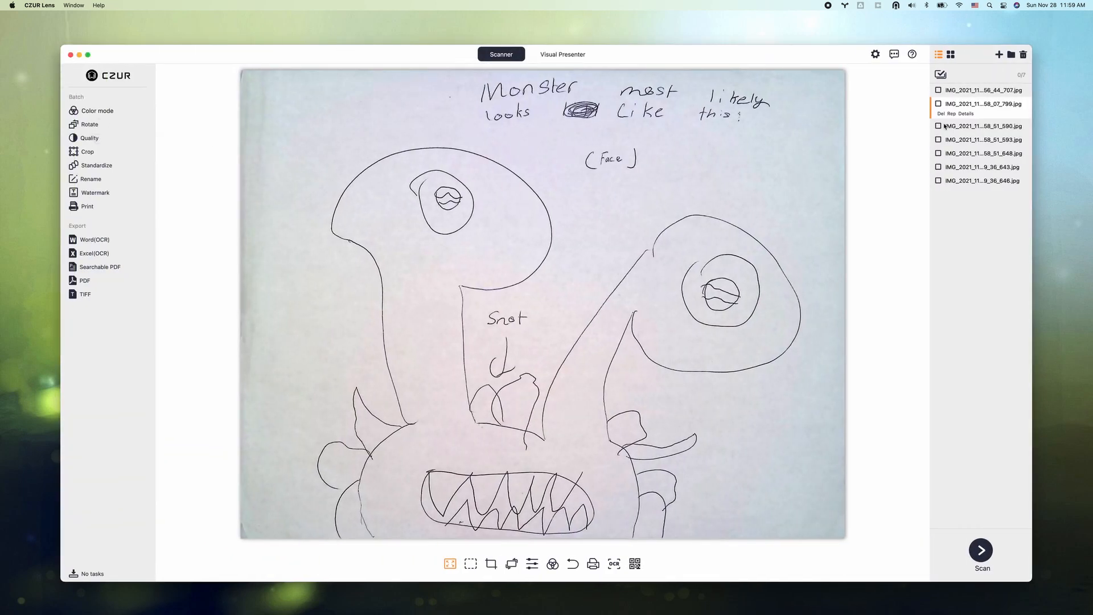
Preview the Sonoma Market receipt scan, then the baker & cook receipt scan
left_click(982, 158)
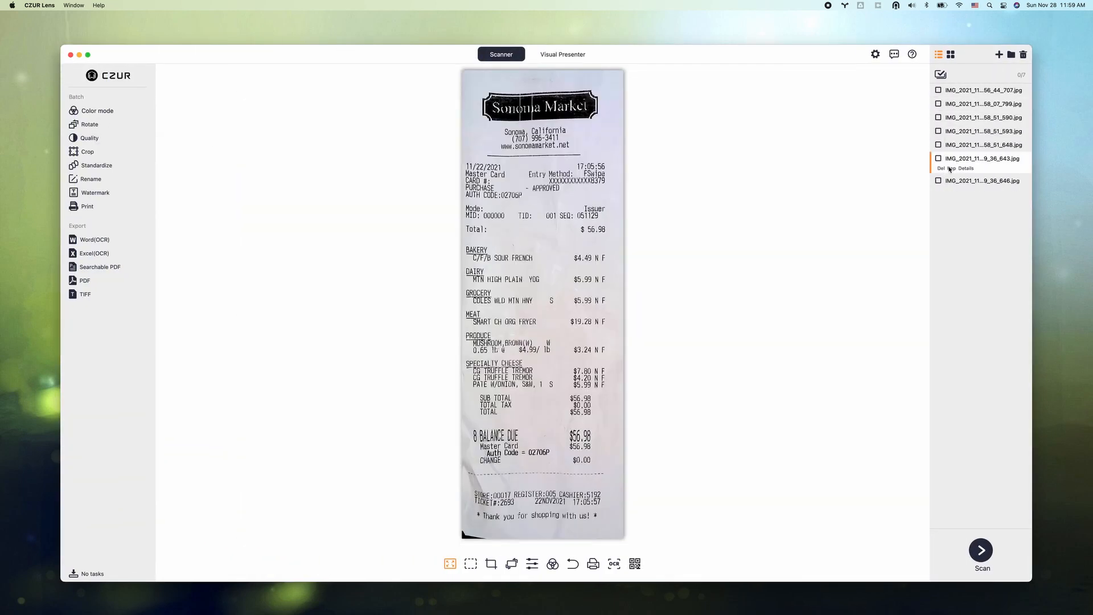
left_click(983, 172)
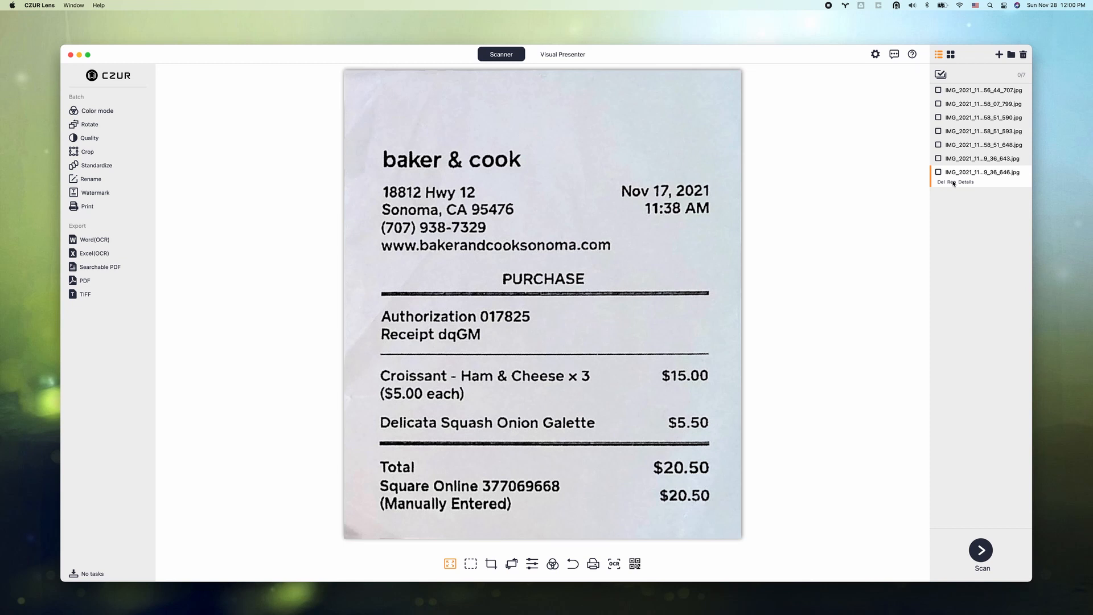
mouse_move(930, 433)
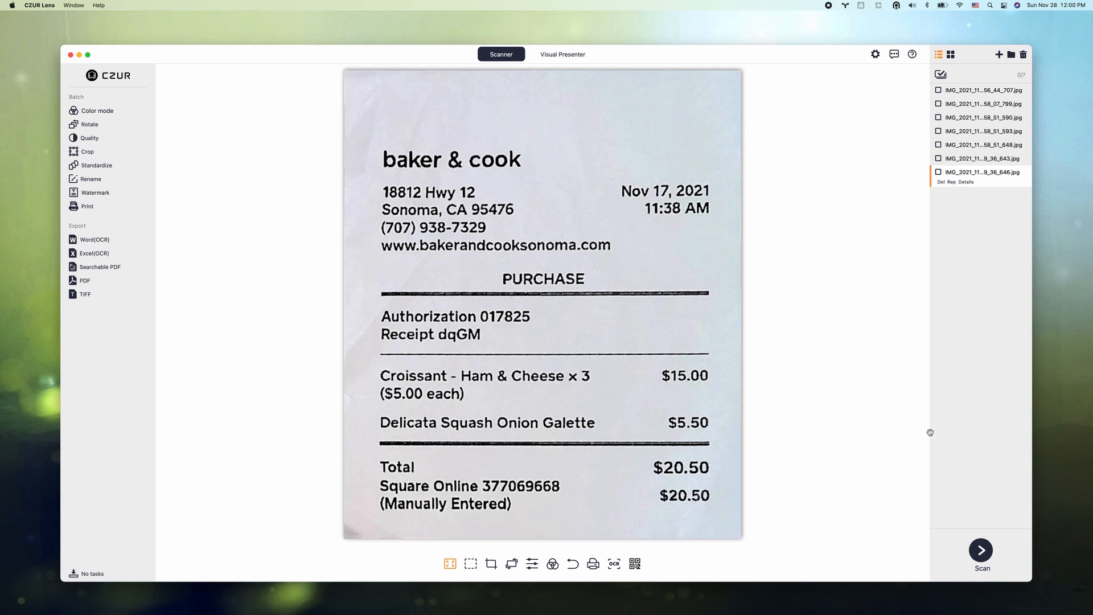
Capture the Good Luck black-cat card as a new scan
left_click(980, 549)
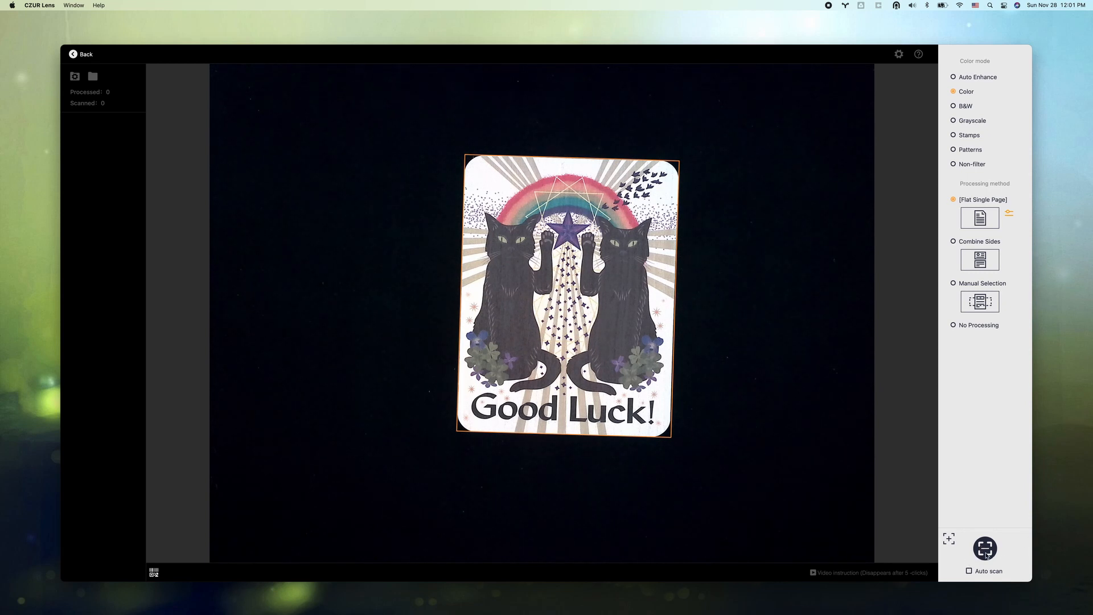
left_click(984, 548)
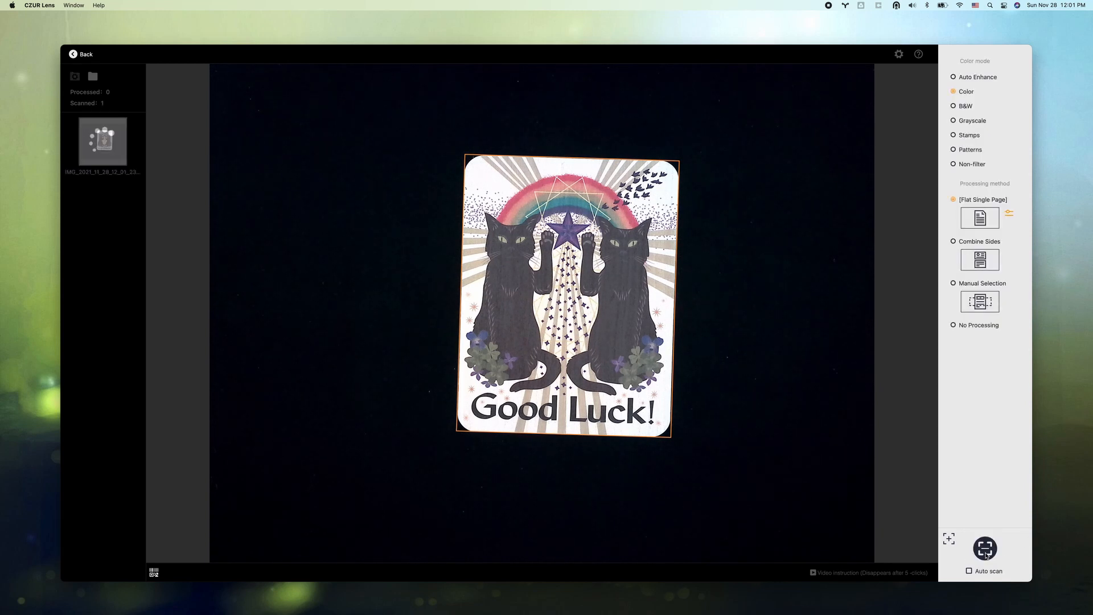
mouse_move(93, 76)
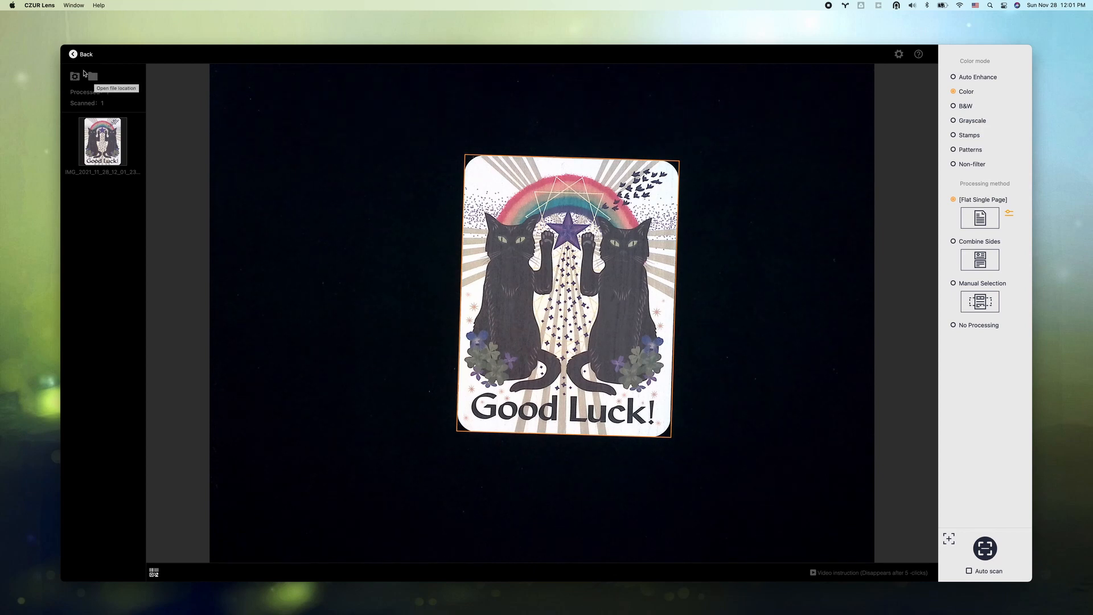
Return the card to the library, then capture six instant photos in one shot
left_click(81, 54)
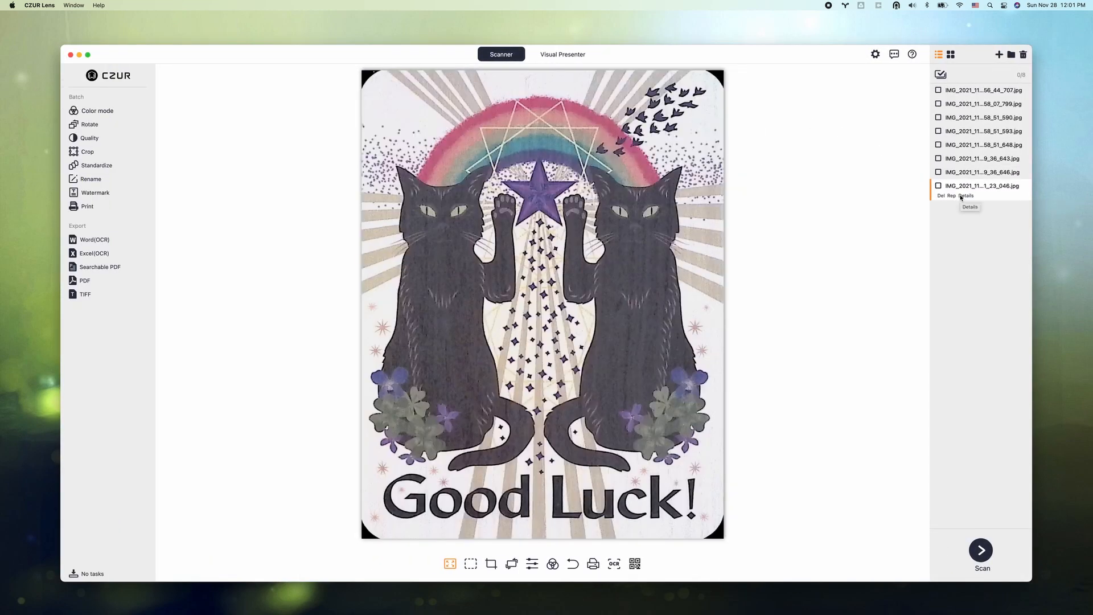
mouse_move(778, 198)
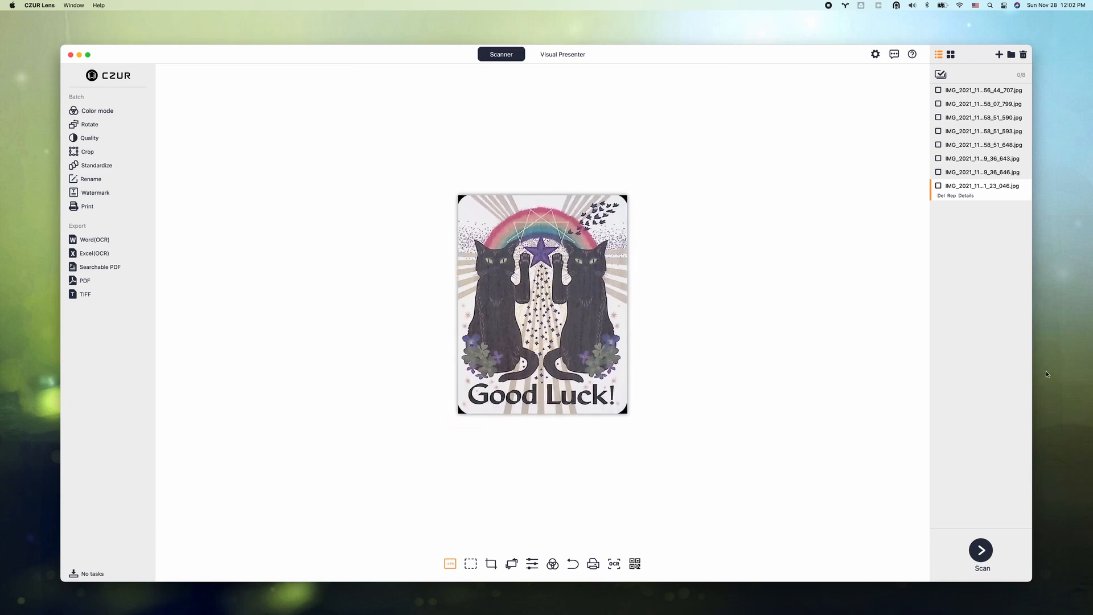
left_click(980, 549)
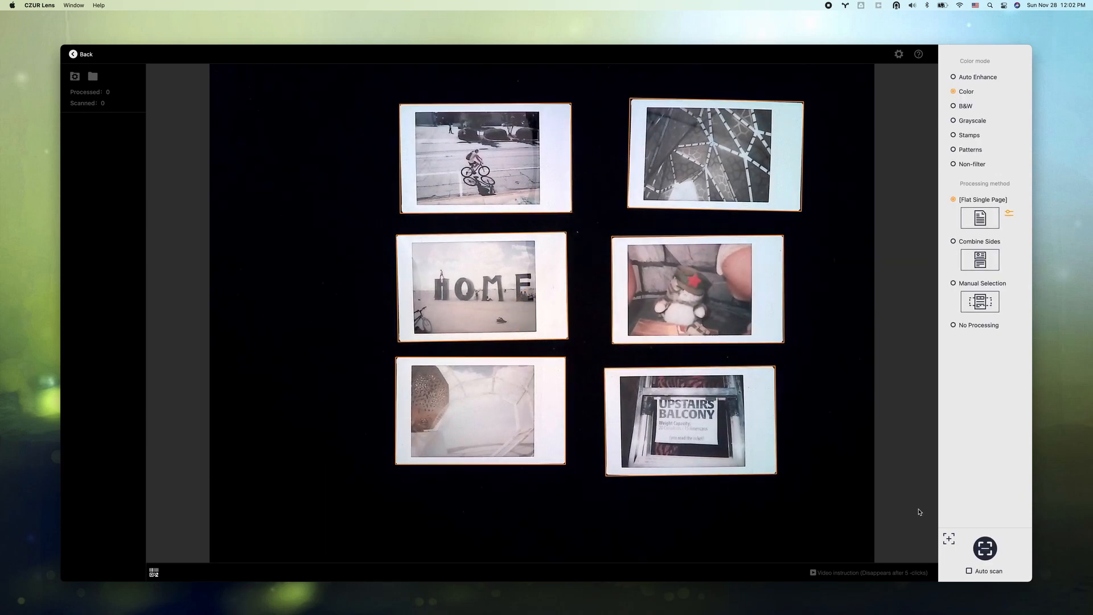
mouse_move(949, 539)
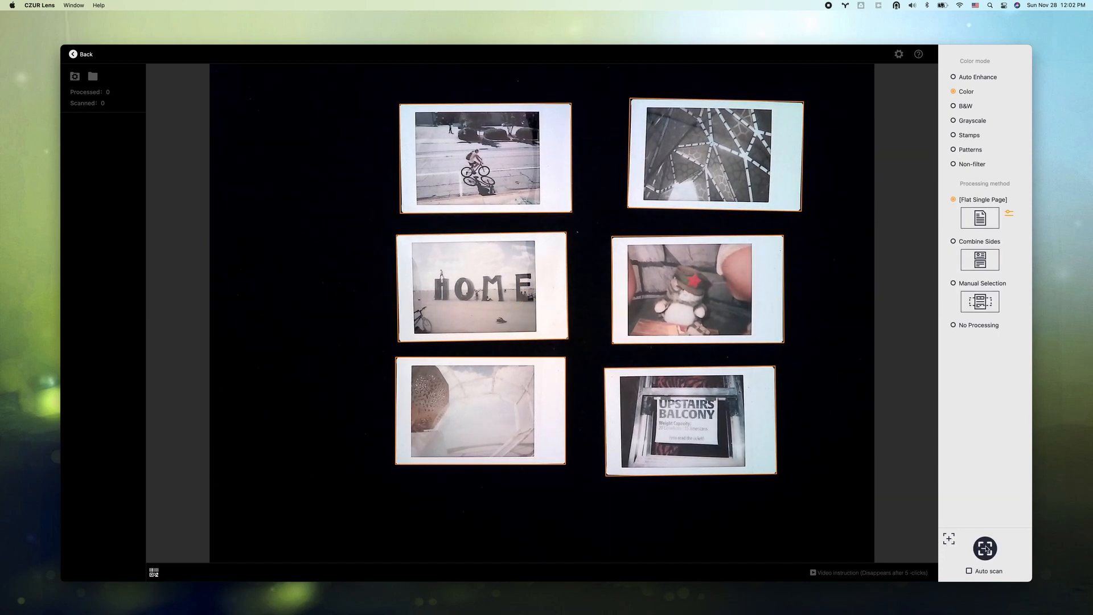
left_click(984, 548)
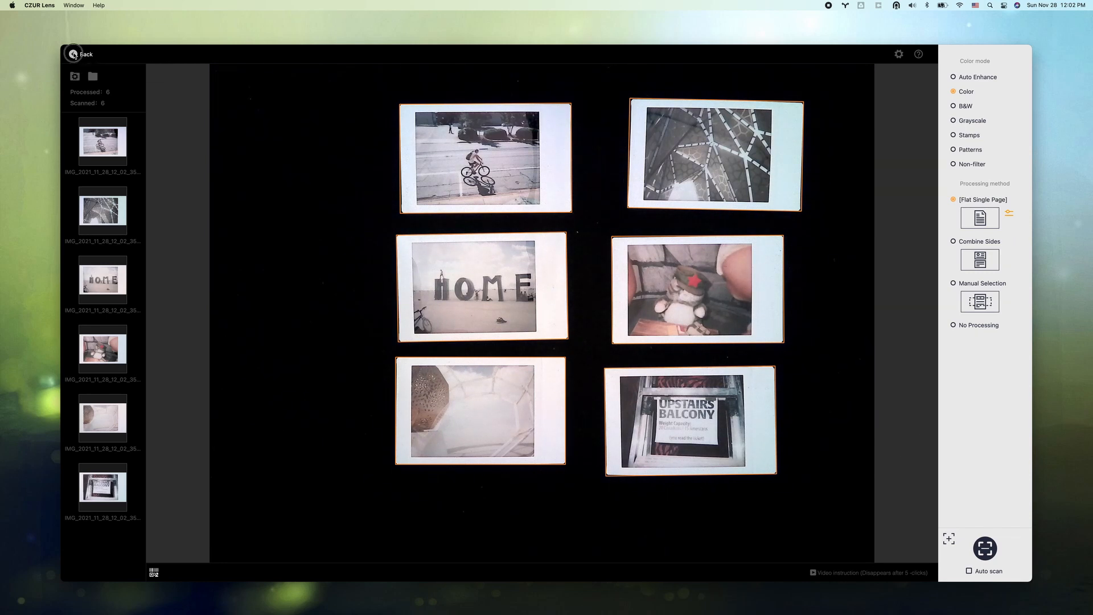
Preview the new photo scans one by one: cyclist, HOME letters, next photo, UPSTAIRS BALCONY
left_click(85, 53)
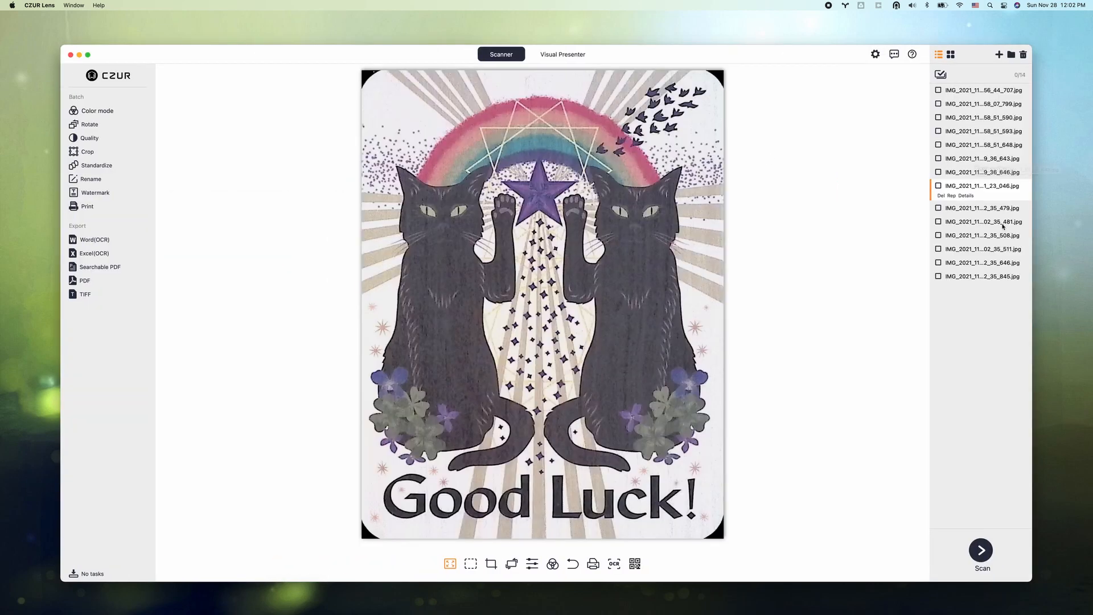
left_click(983, 199)
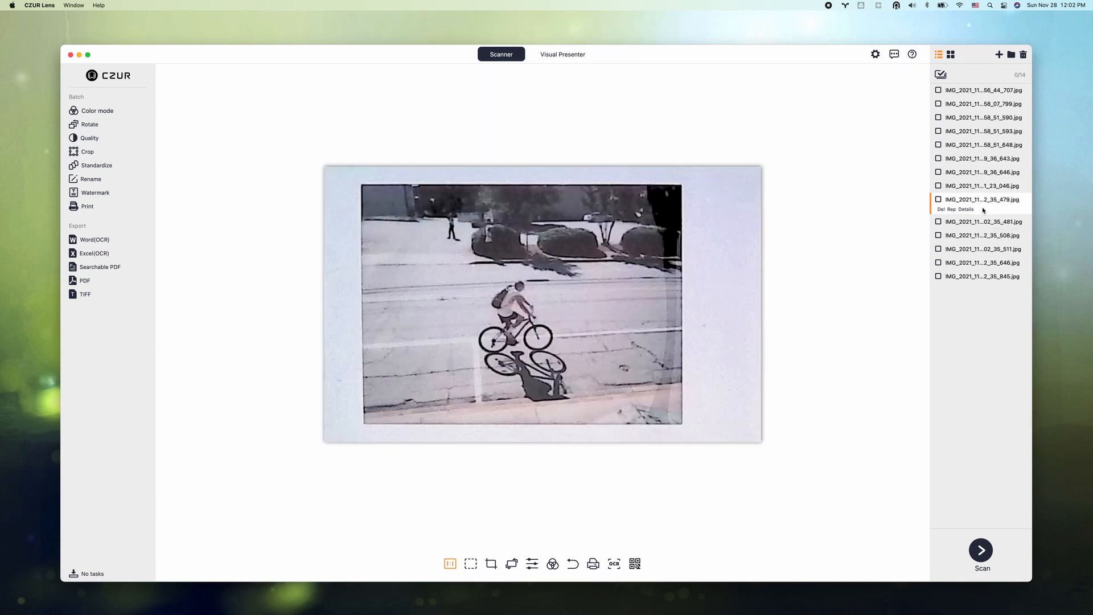
mouse_move(984, 224)
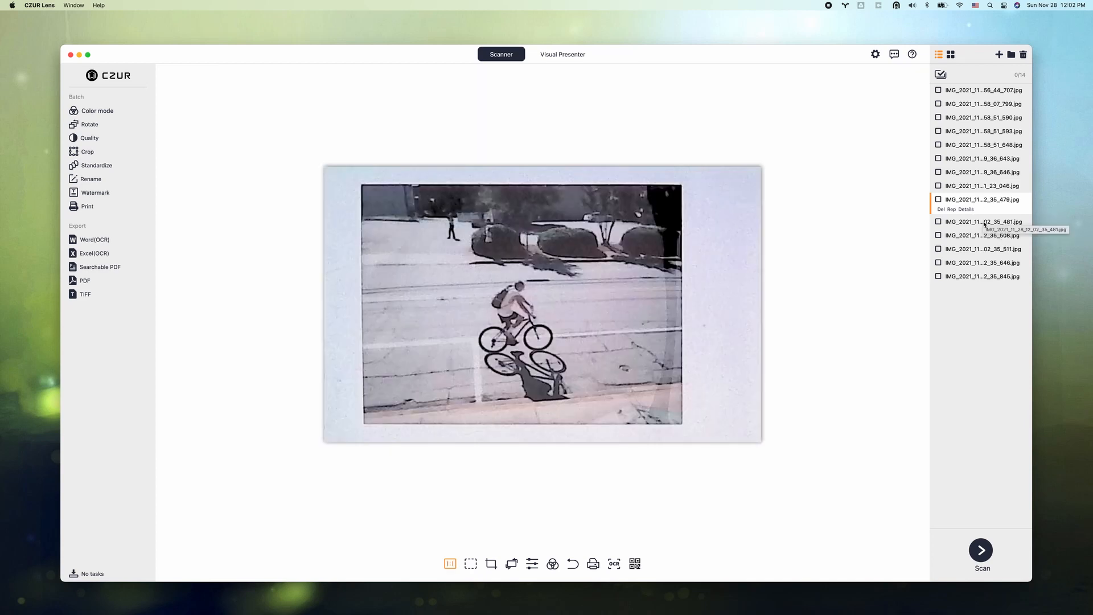
left_click(983, 226)
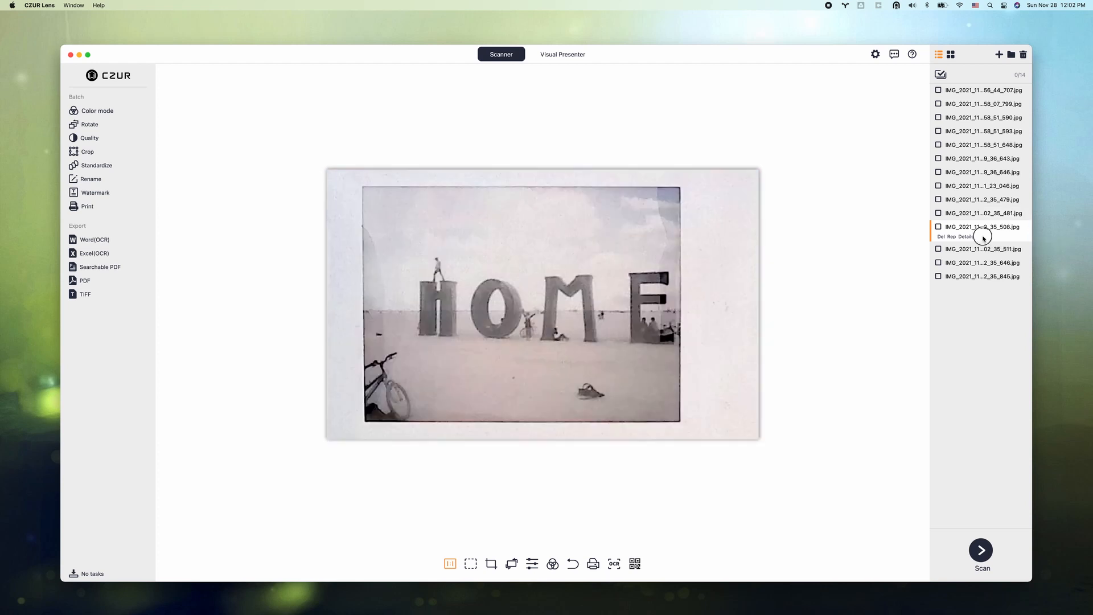
left_click(983, 240)
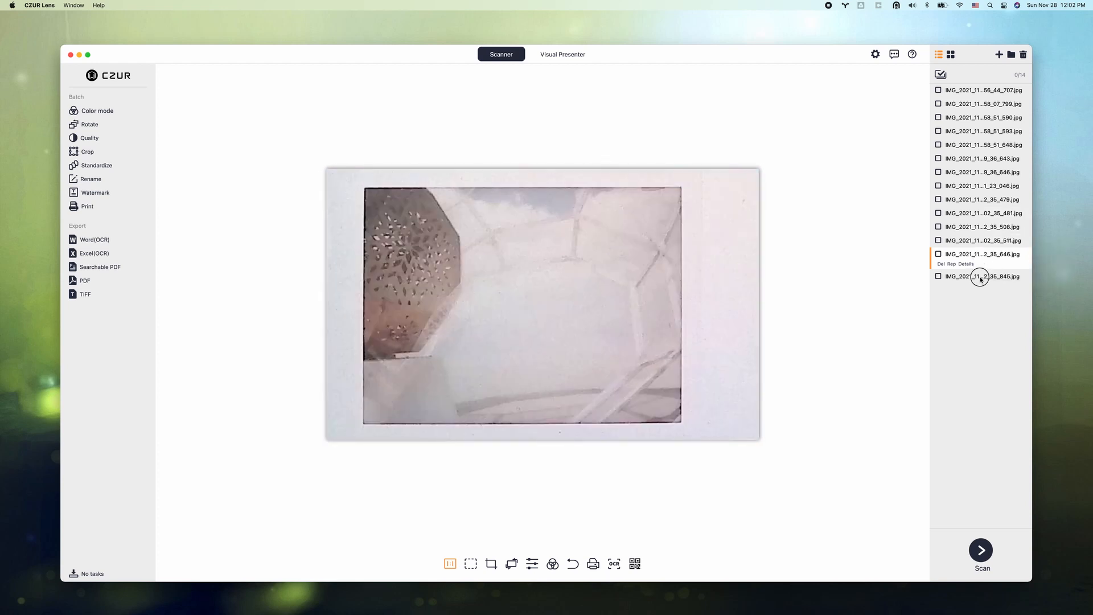
left_click(983, 276)
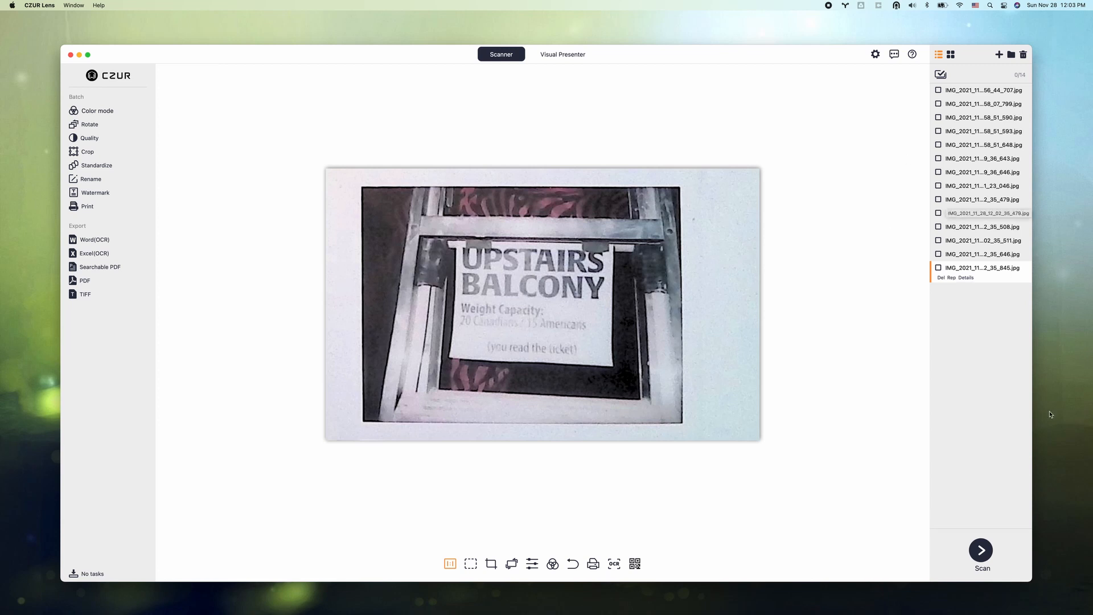
left_click(980, 550)
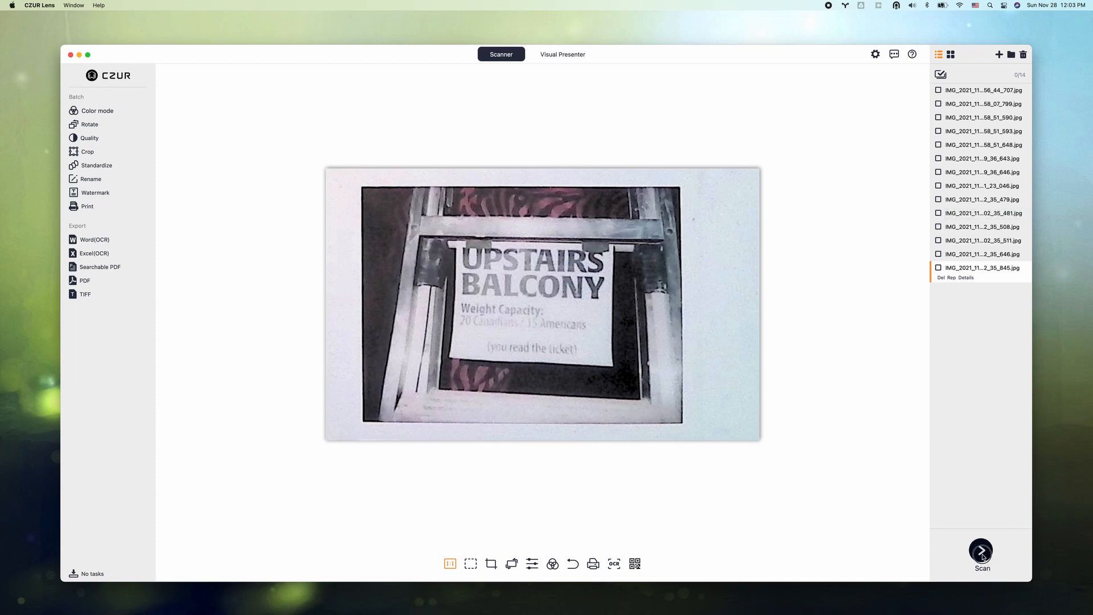
Capture the white panda figurine as a fifteenth image and return to the file list
left_click(981, 550)
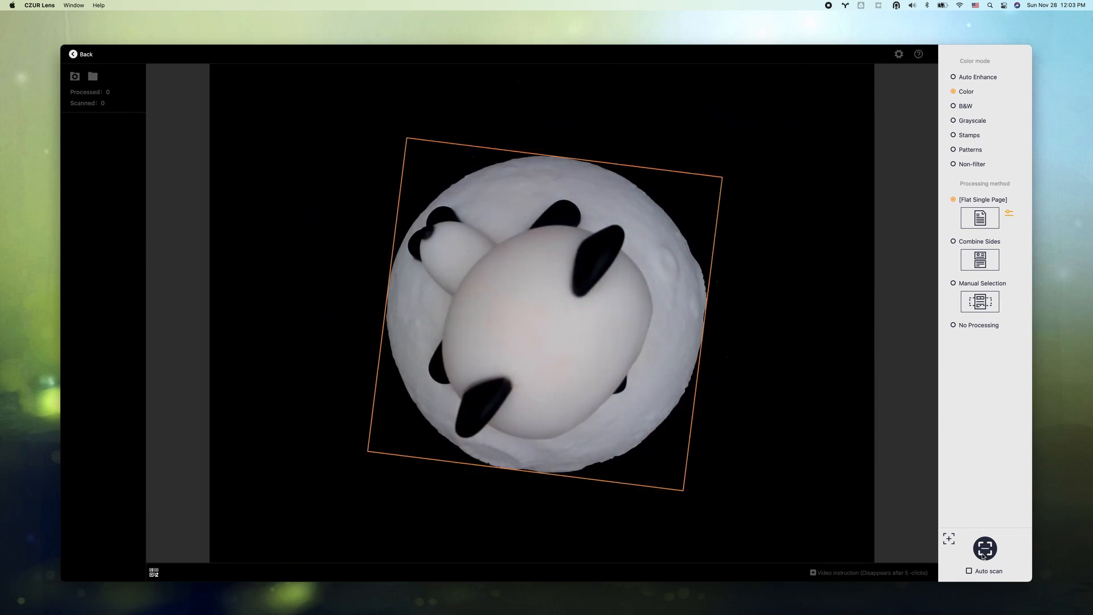
left_click(984, 548)
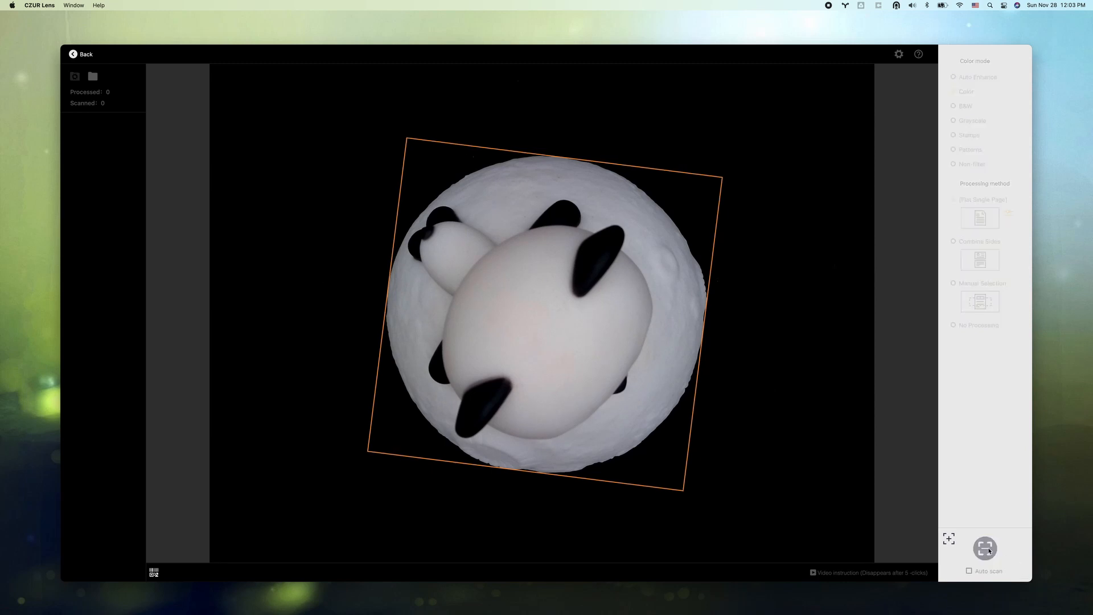
left_click(984, 548)
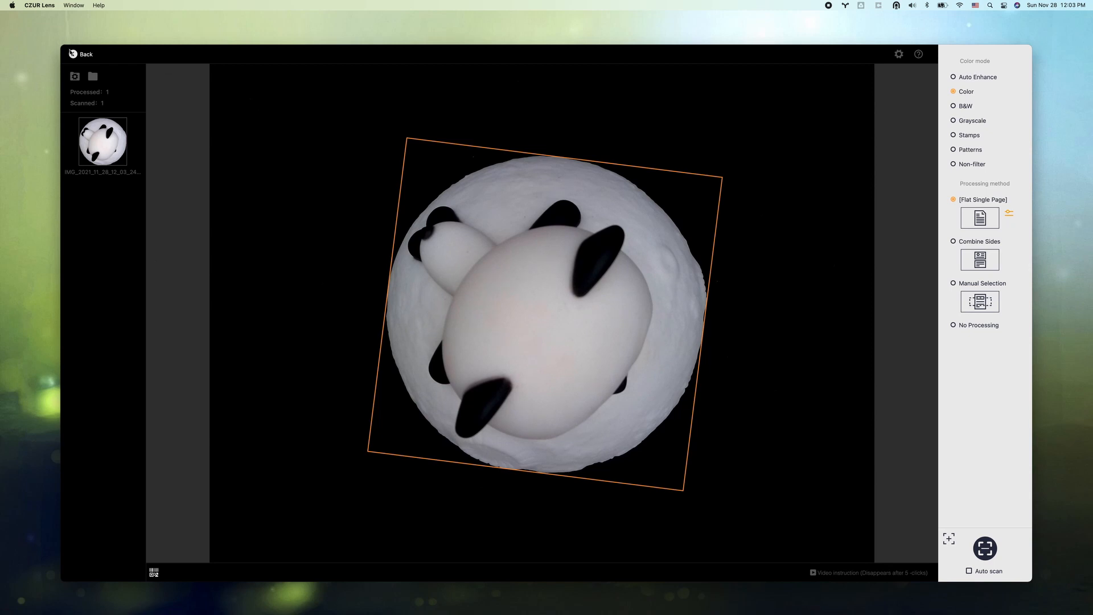
left_click(82, 53)
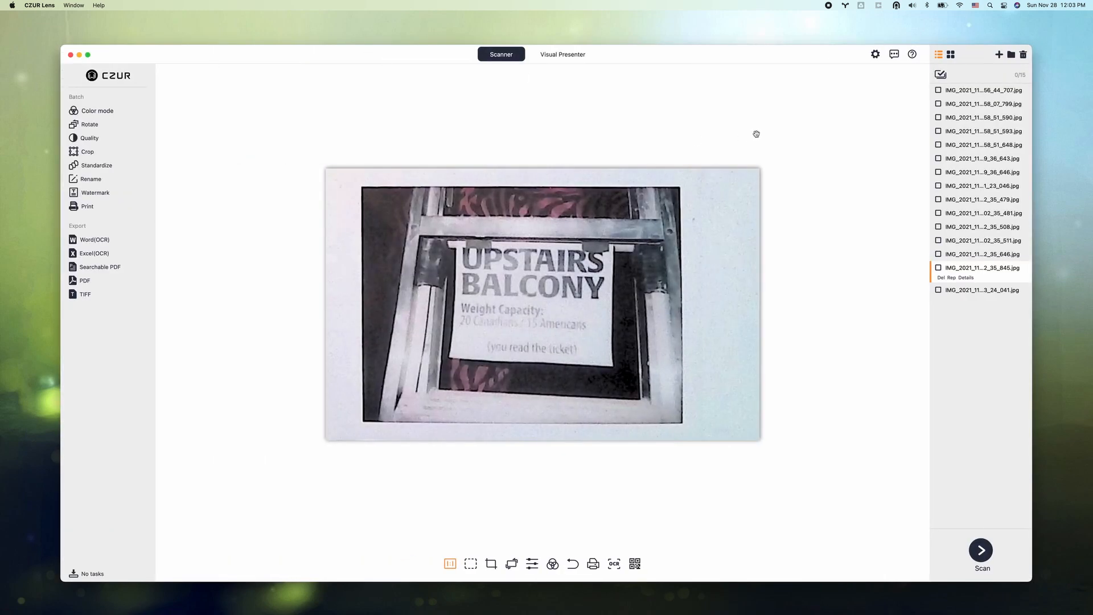
Show the upright rental application scan in the preview
left_click(982, 281)
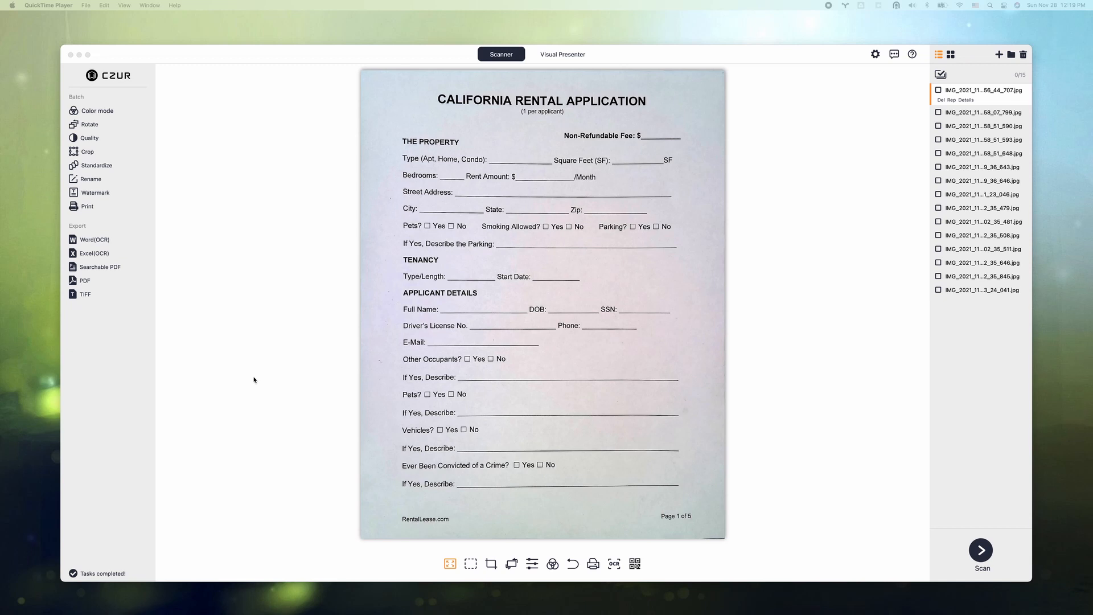
mouse_move(257, 401)
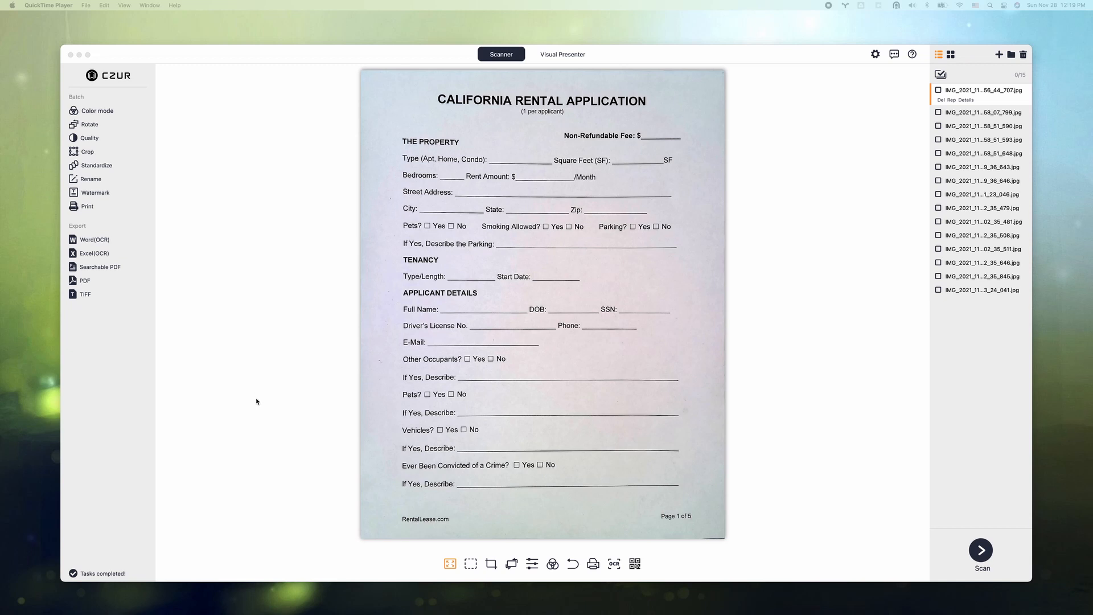
mouse_move(534, 427)
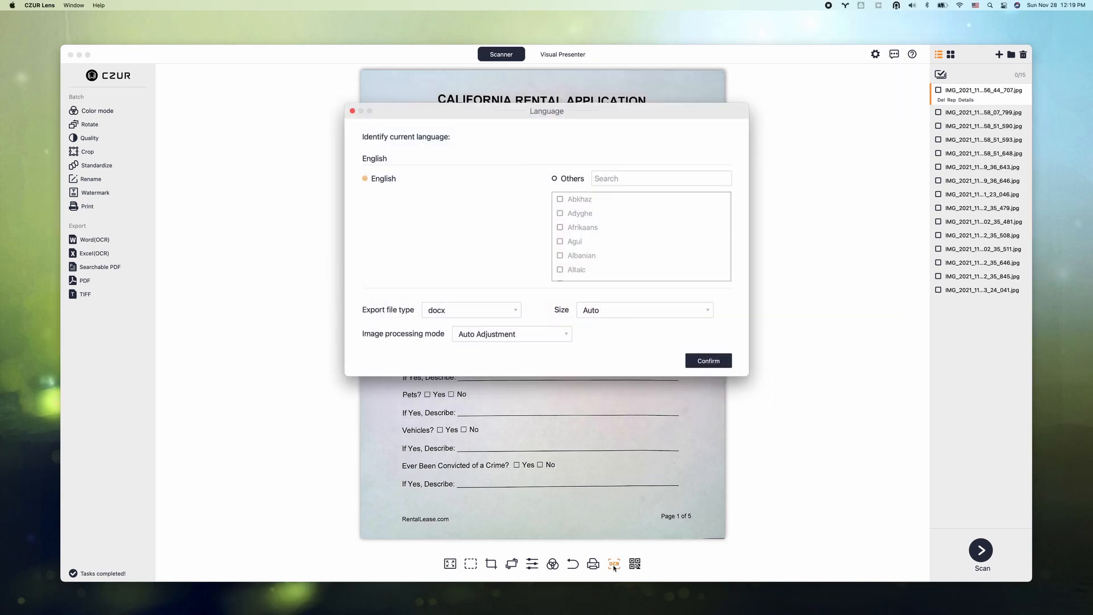
mouse_move(368, 151)
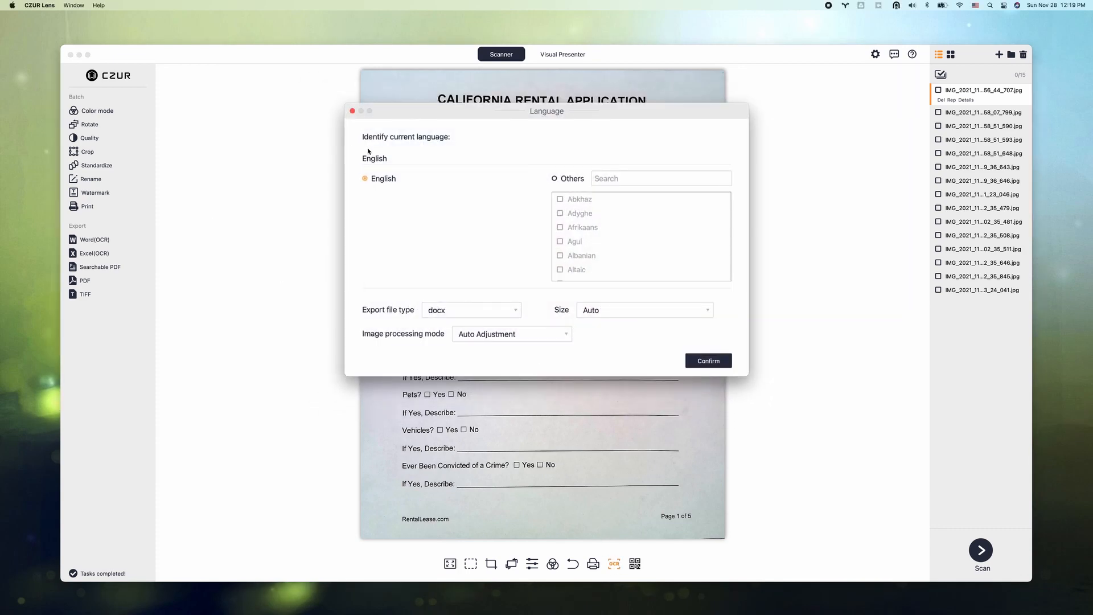
mouse_move(421, 186)
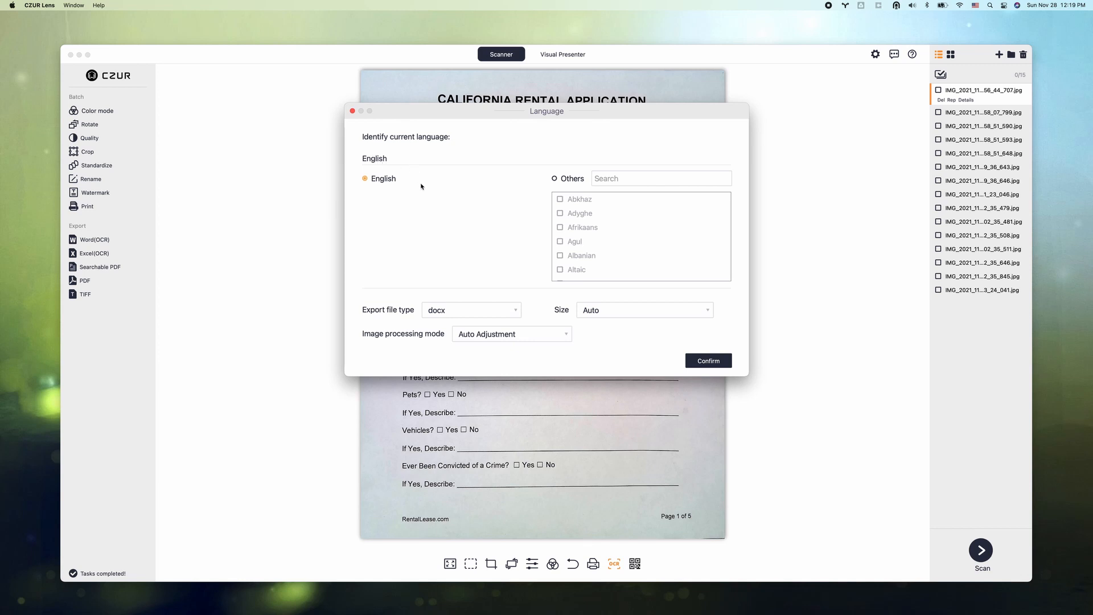
mouse_move(482, 288)
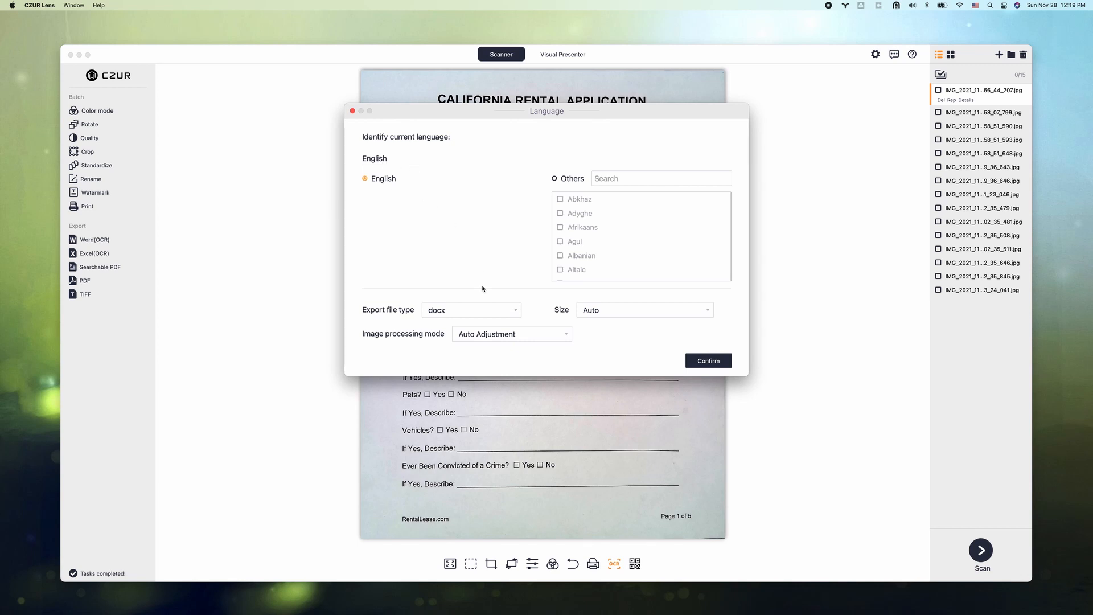
mouse_move(512, 314)
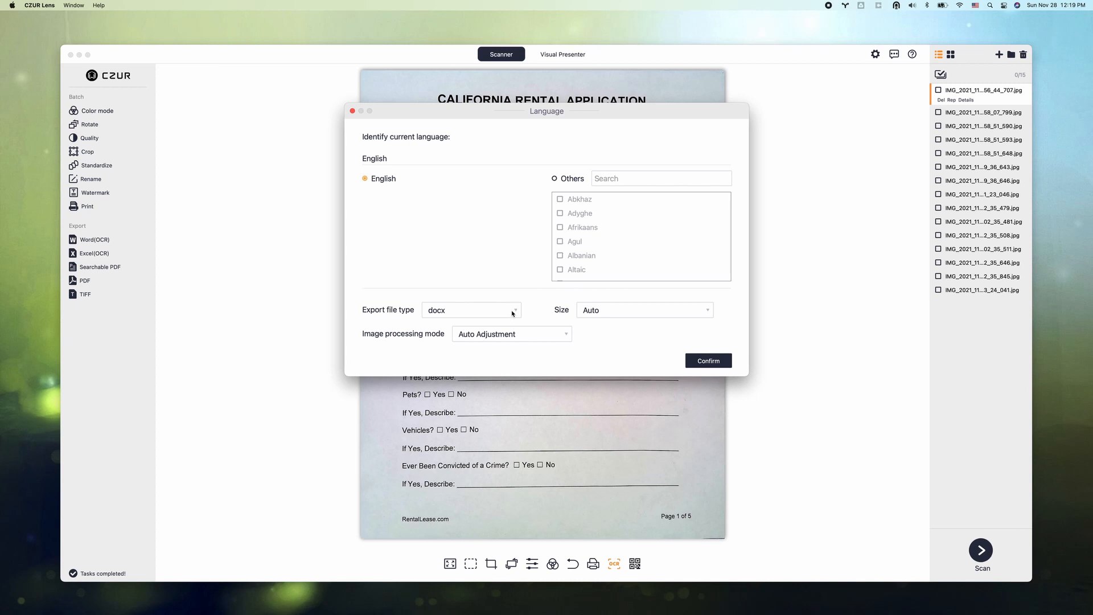
Keep docx as the OCR export format, confirm, and save as Untitled.docx in Documents
left_click(472, 309)
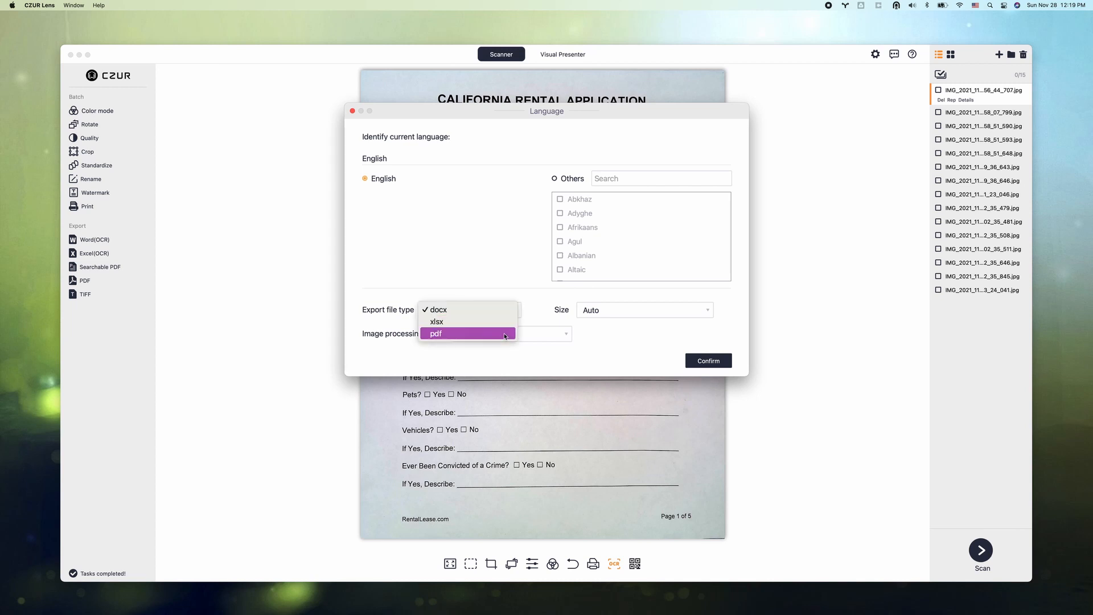
mouse_move(495, 268)
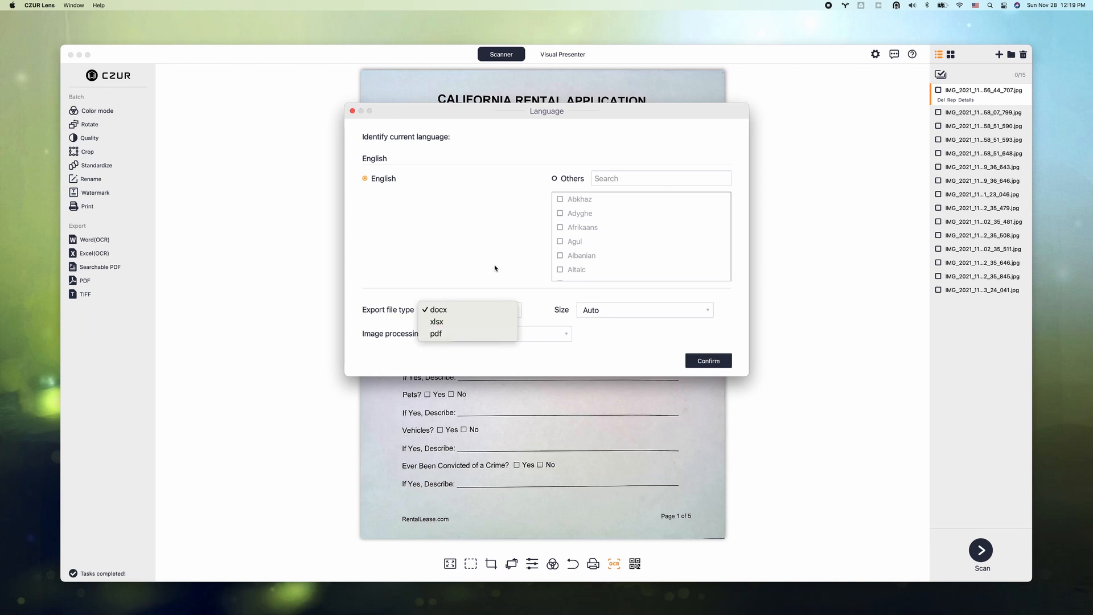
mouse_move(467, 308)
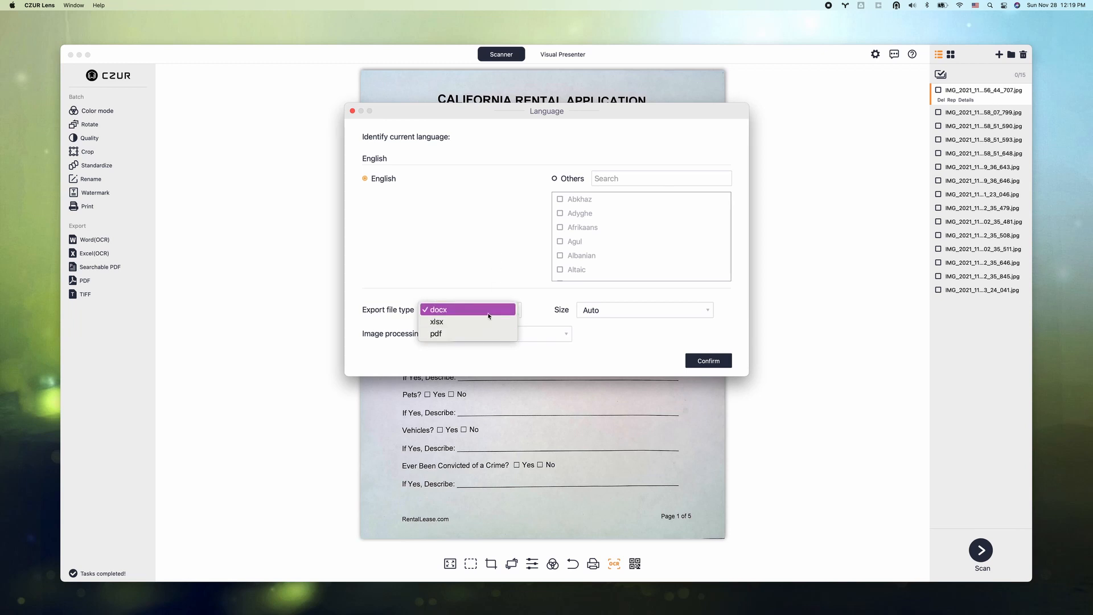
mouse_move(664, 361)
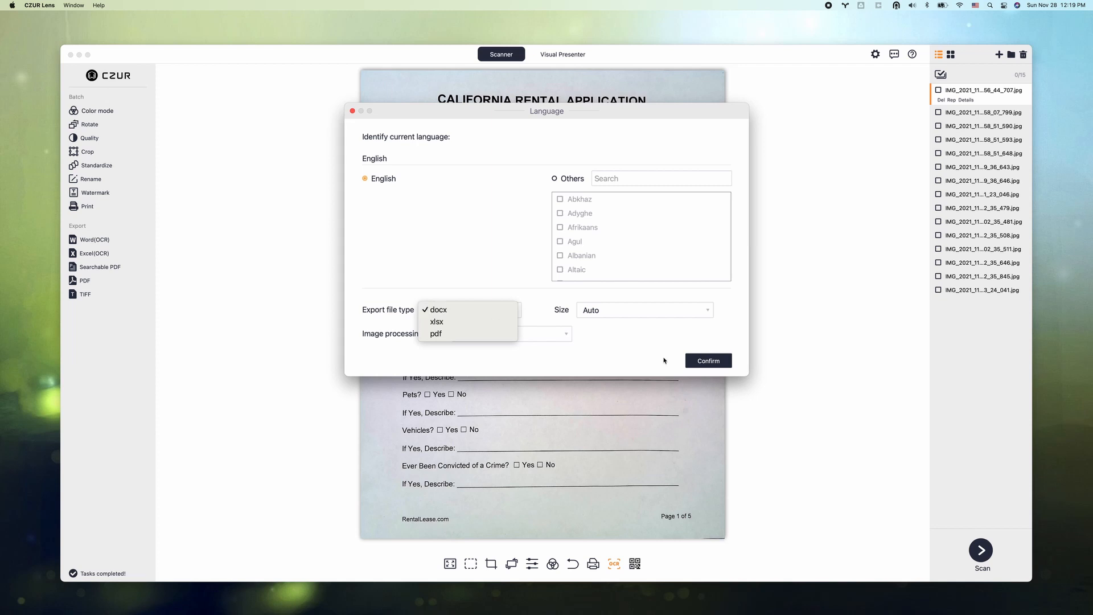
left_click(438, 310)
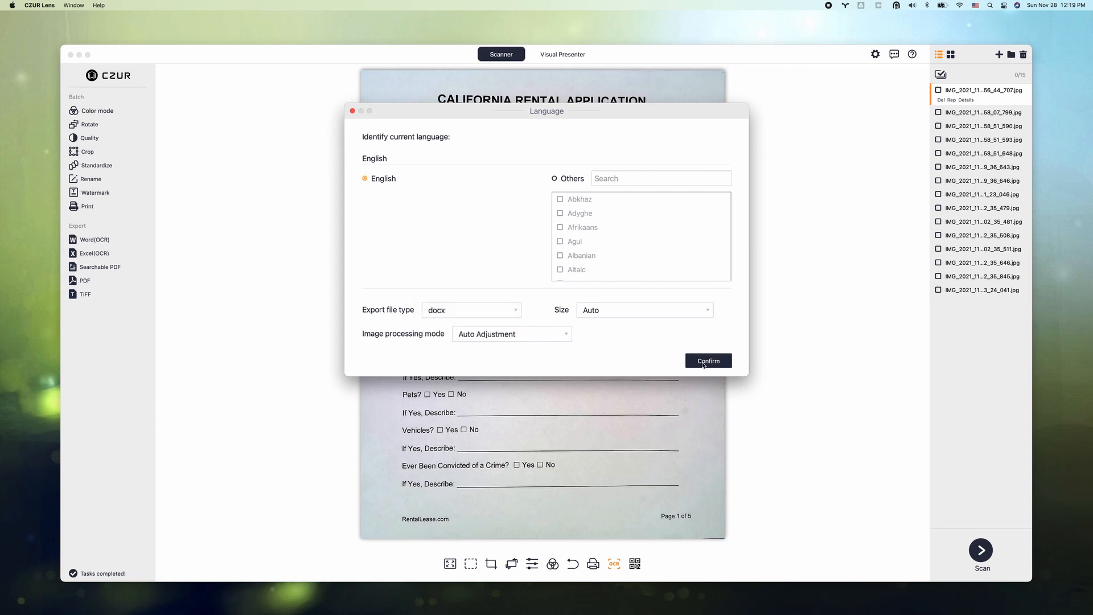
left_click(707, 361)
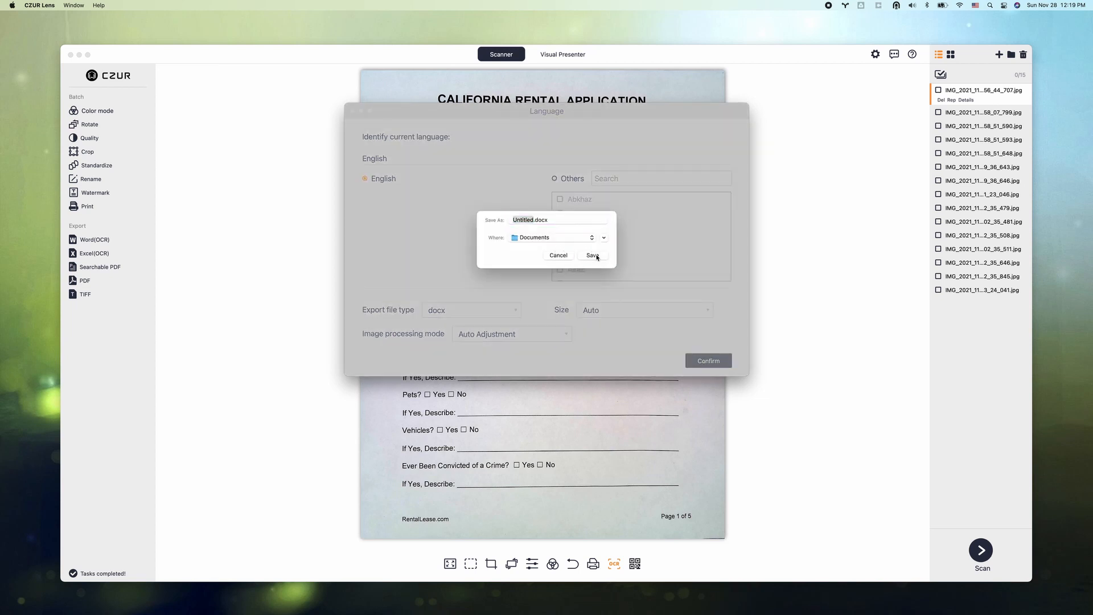
left_click(592, 255)
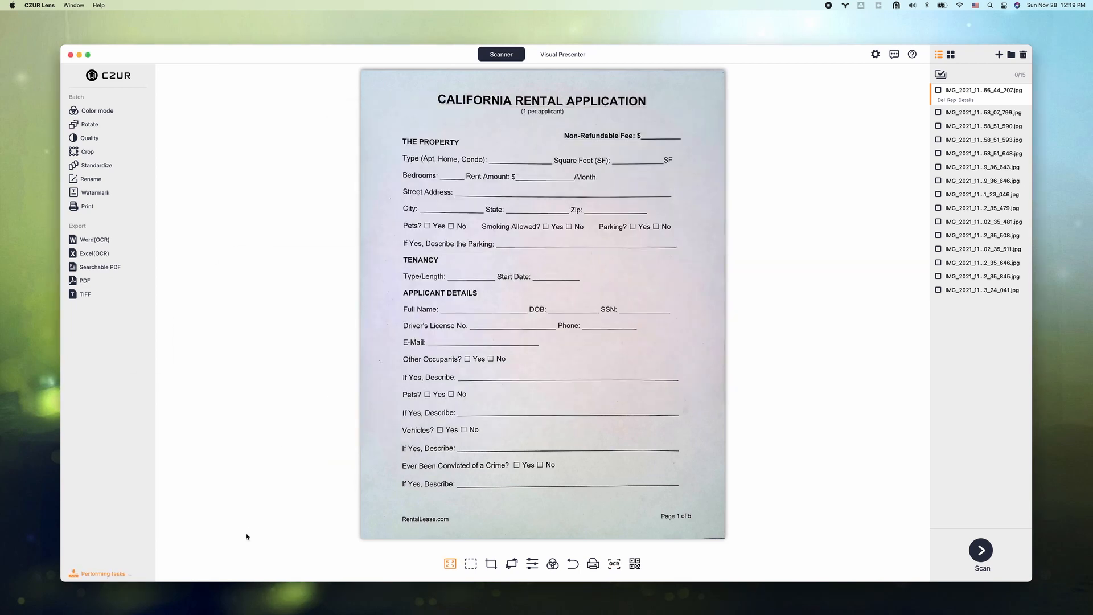
Locate Untitled.docx in the Documents folder and open it in Word
left_click(205, 596)
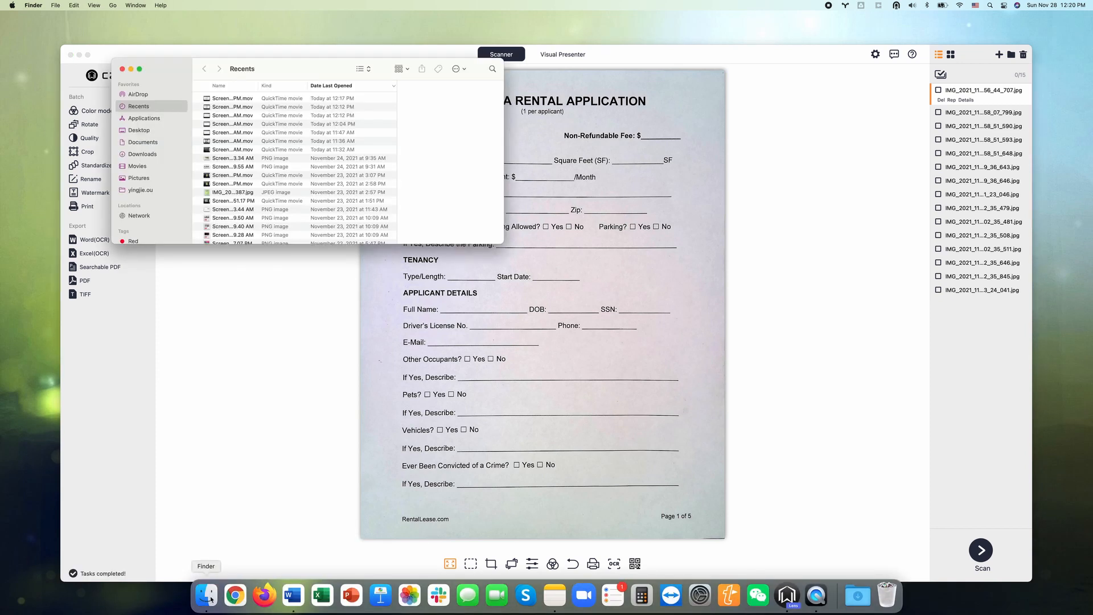
left_click(144, 142)
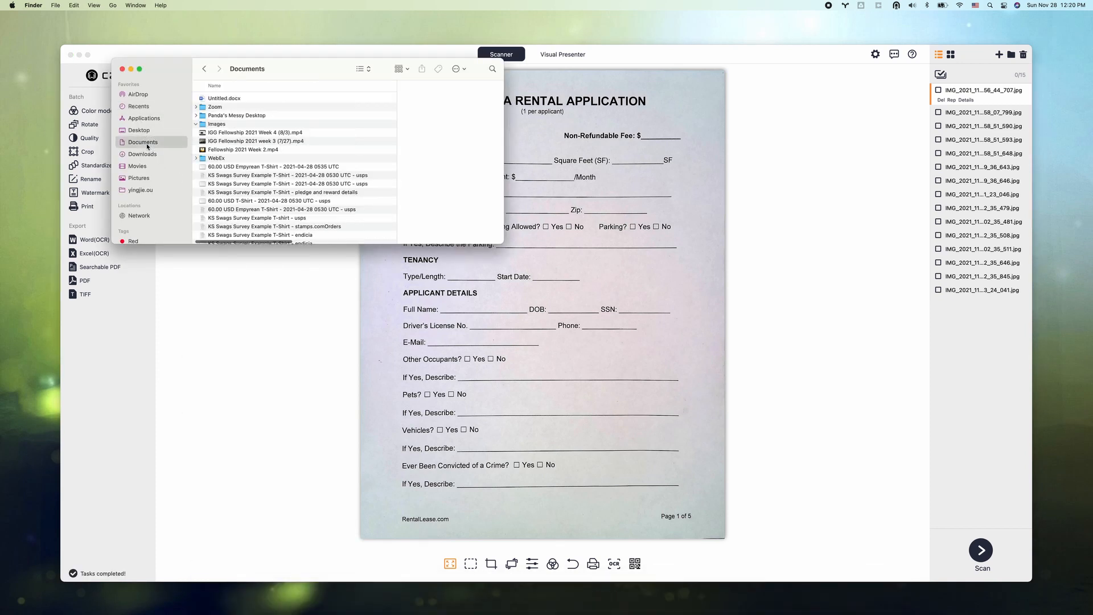
left_click(224, 98)
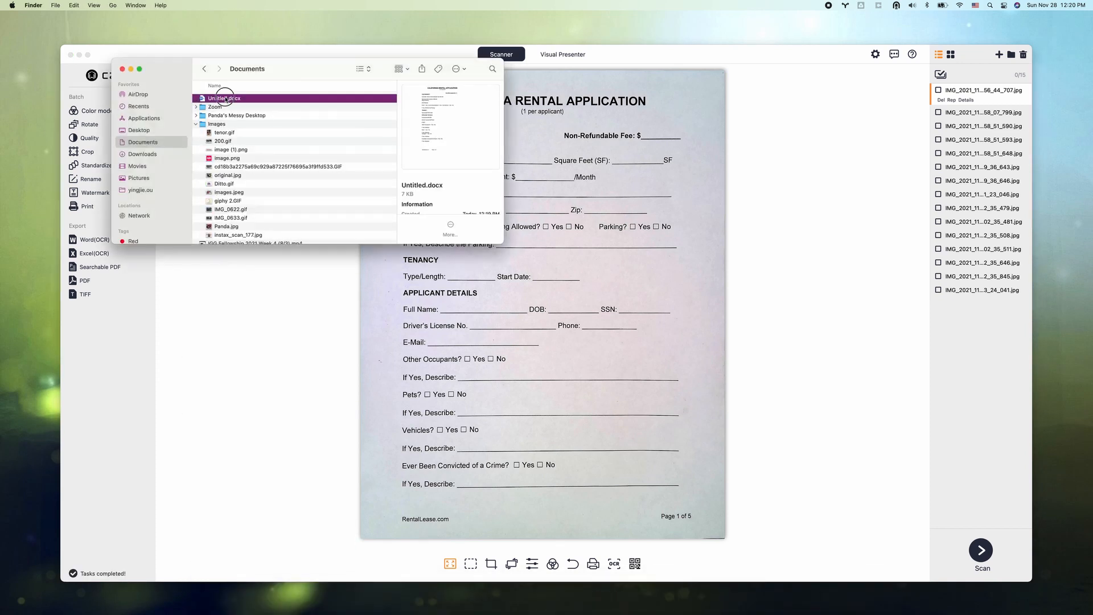
double_click(225, 98)
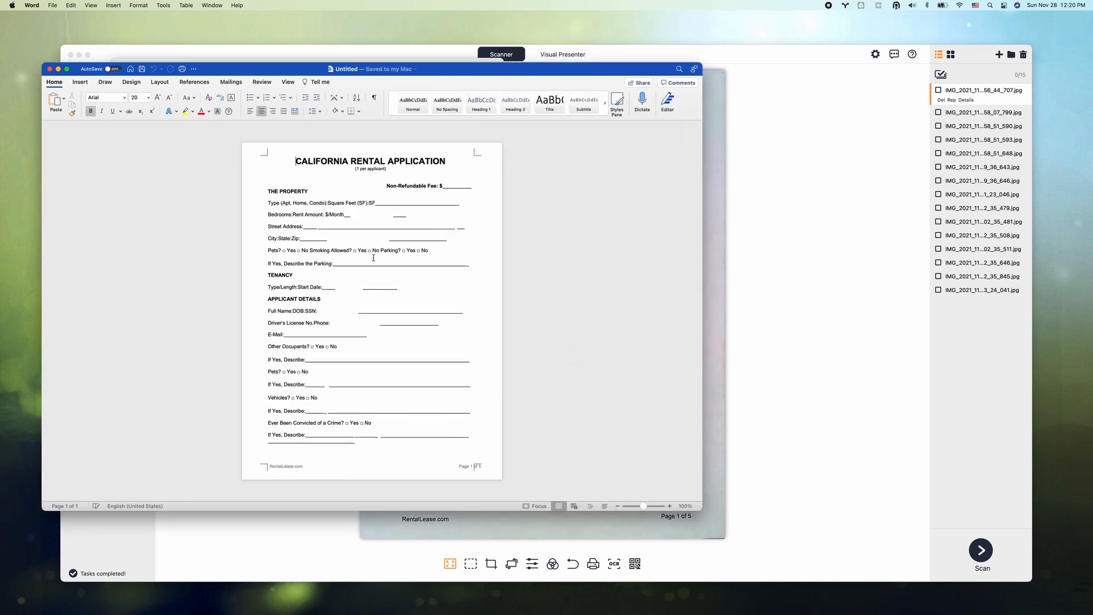
Enter '1000 call St' on the Street Address line of the rental application
left_click(411, 200)
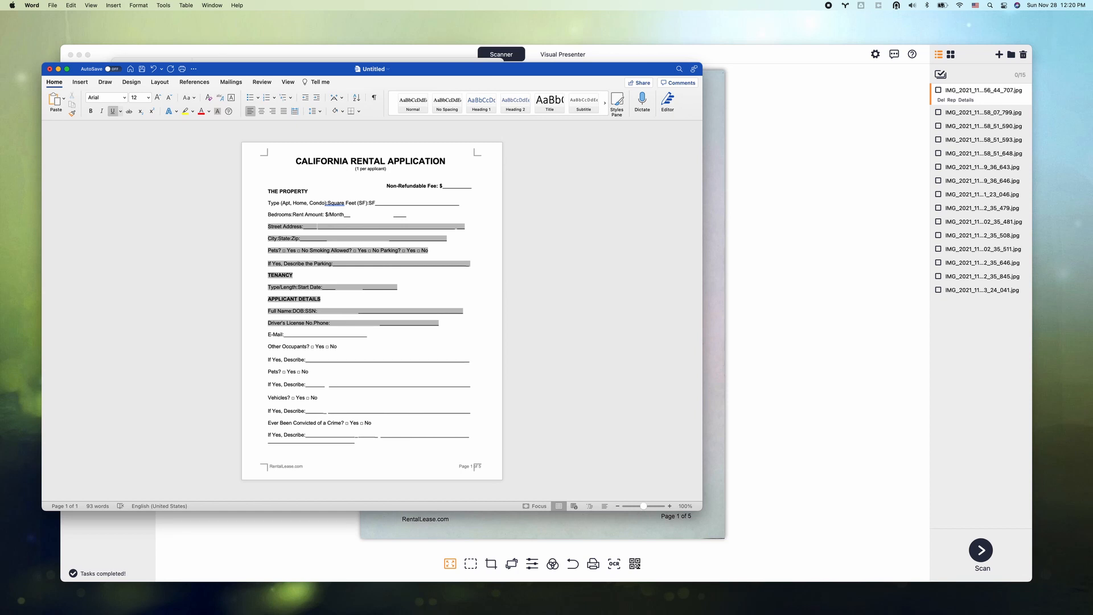
type("1000")
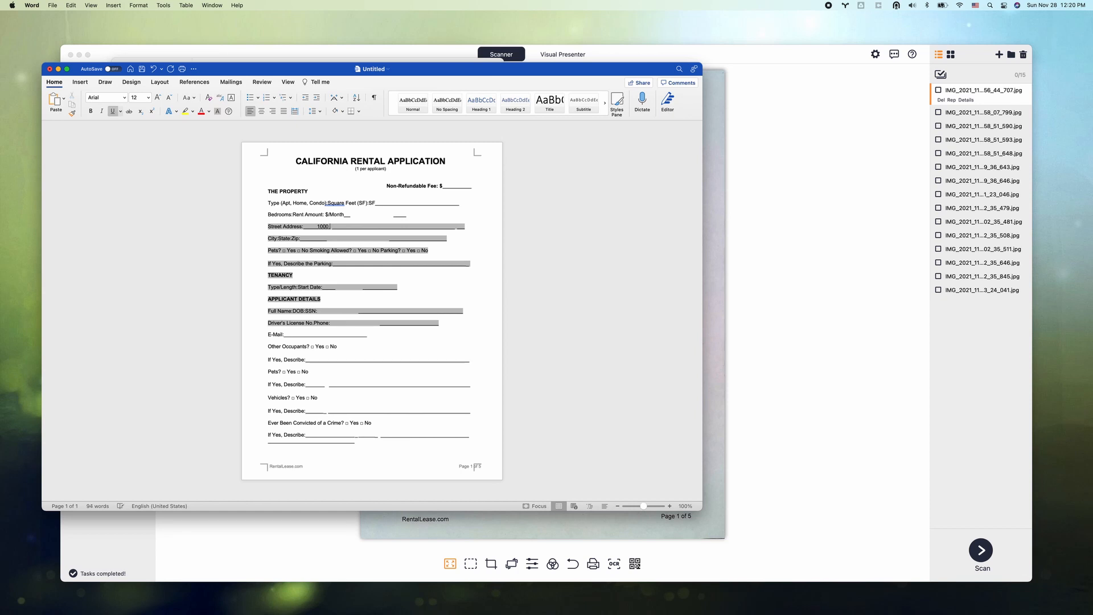
type("call St")
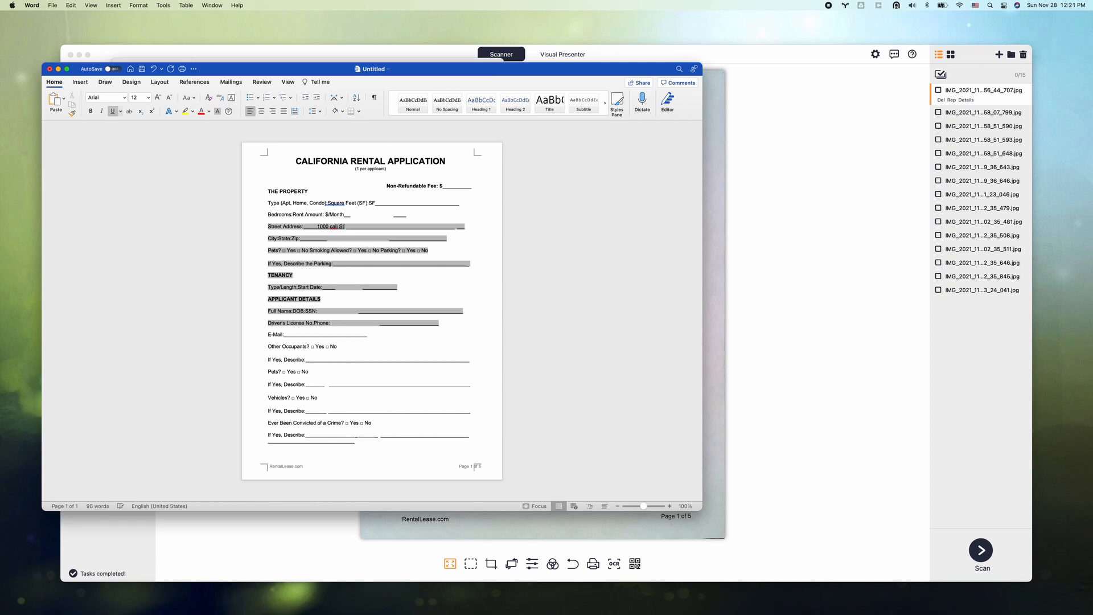